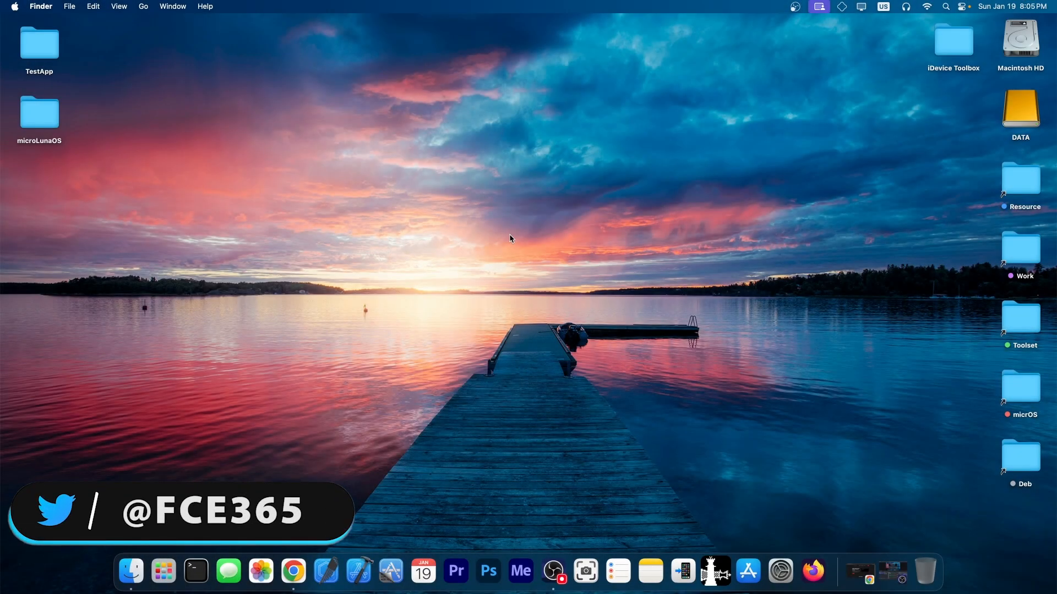
mouse_move(513, 242)
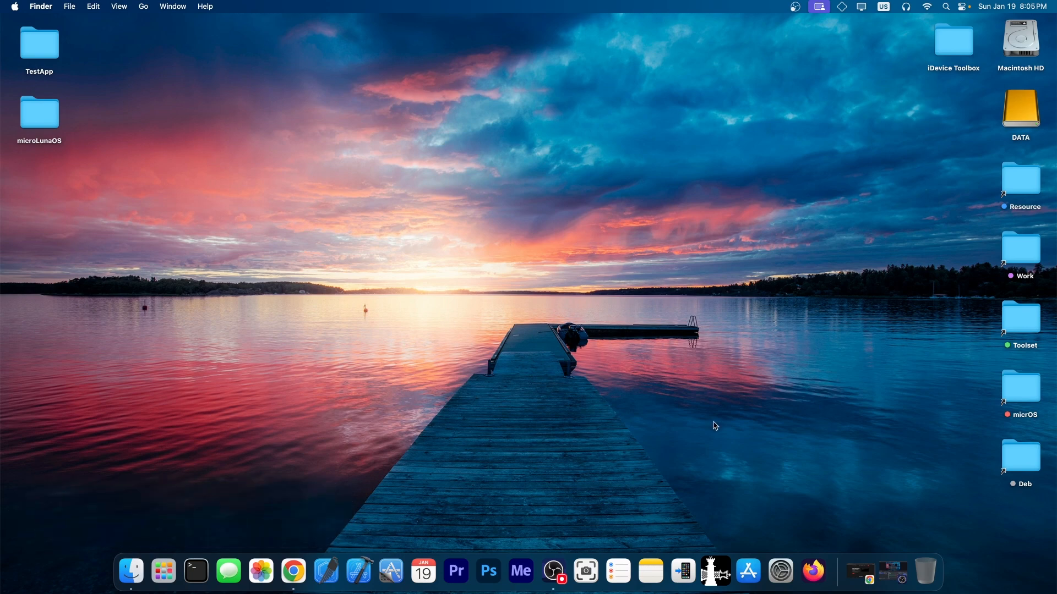
Bring up 8kSec Academy, scroll to Our courses, and open Offensive iOS Internals.
click(288, 572)
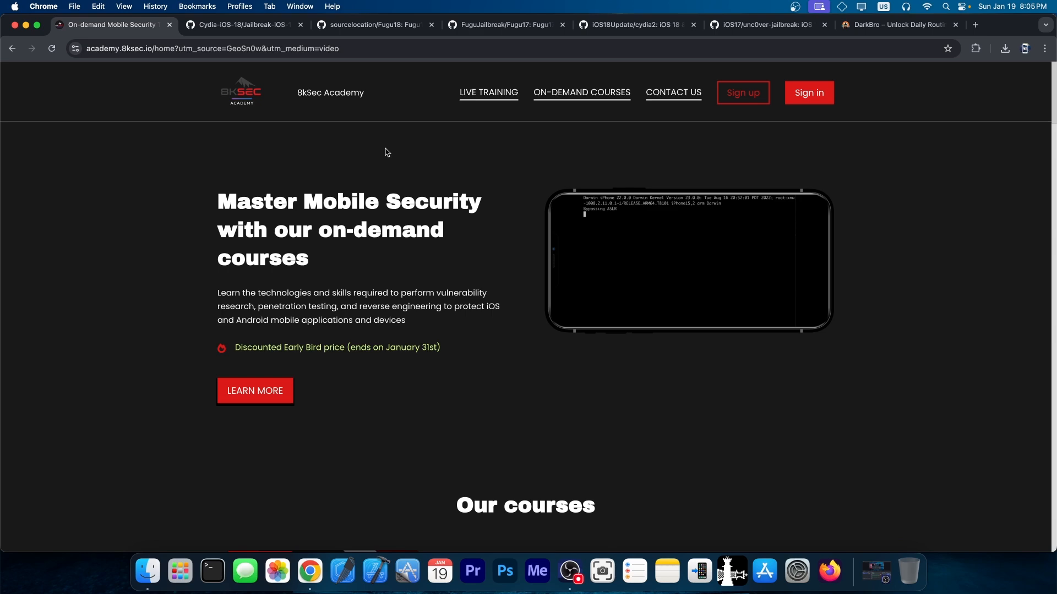
scroll(down, 3)
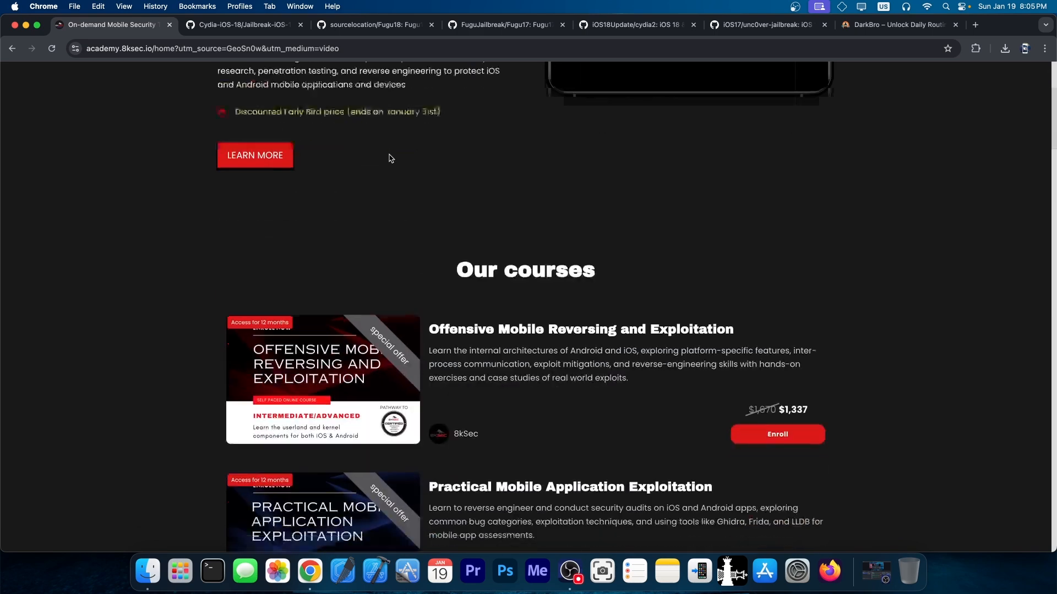
scroll(down, 3)
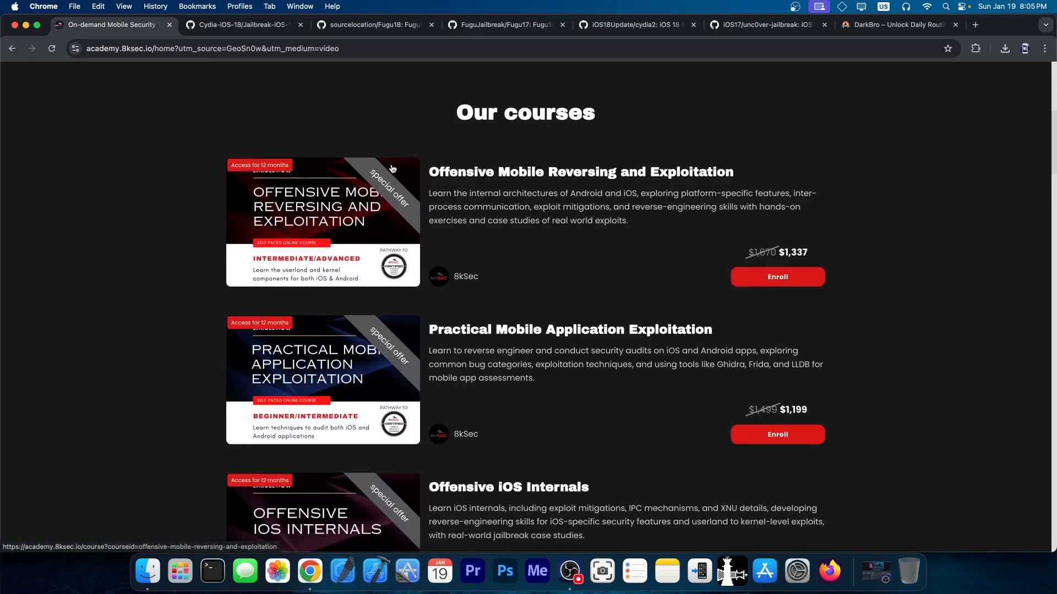
scroll(down, 3)
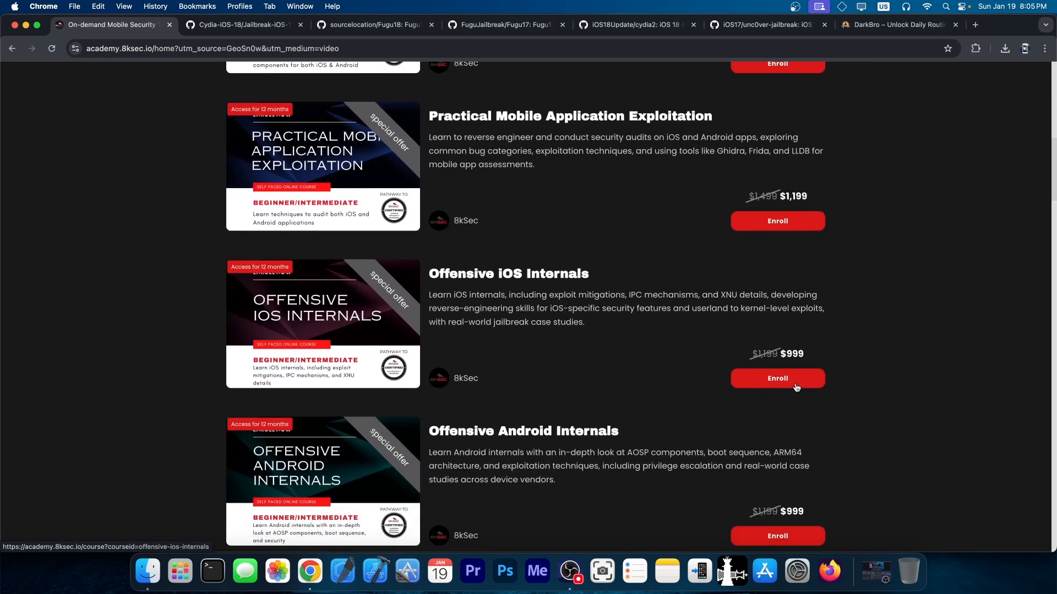
click(778, 378)
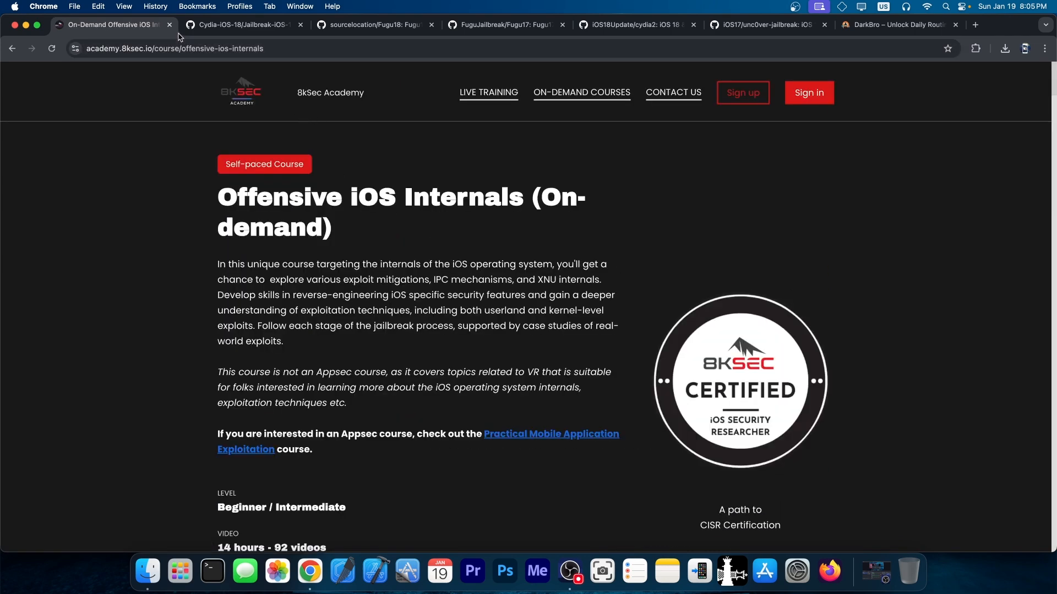
click(241, 25)
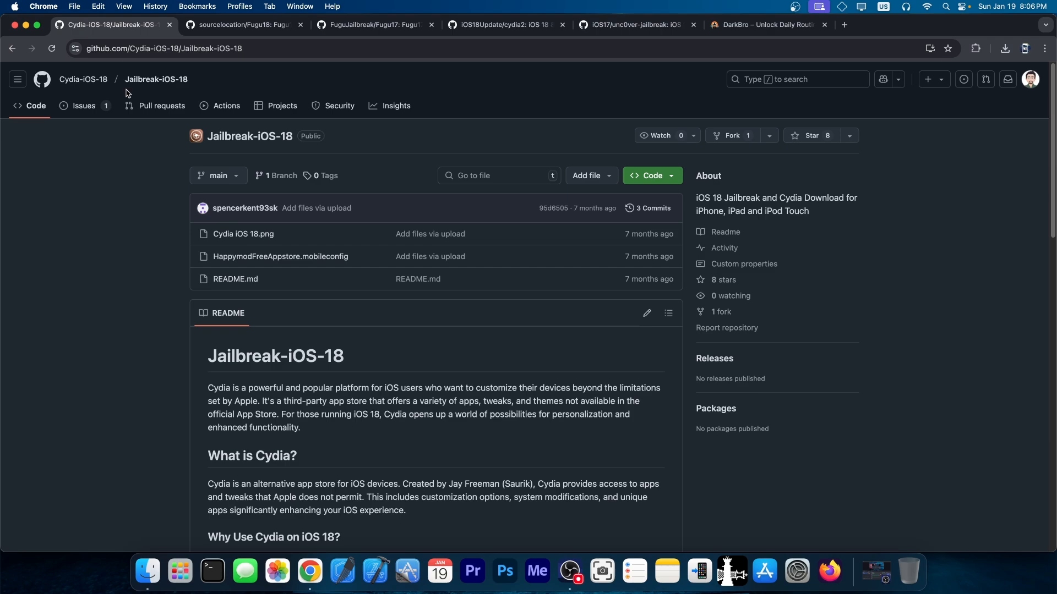
Switch to the FuguJailbreak/Fugu17 repository and scroll through its iOS 17 jailbreak README.
scroll(down, 3)
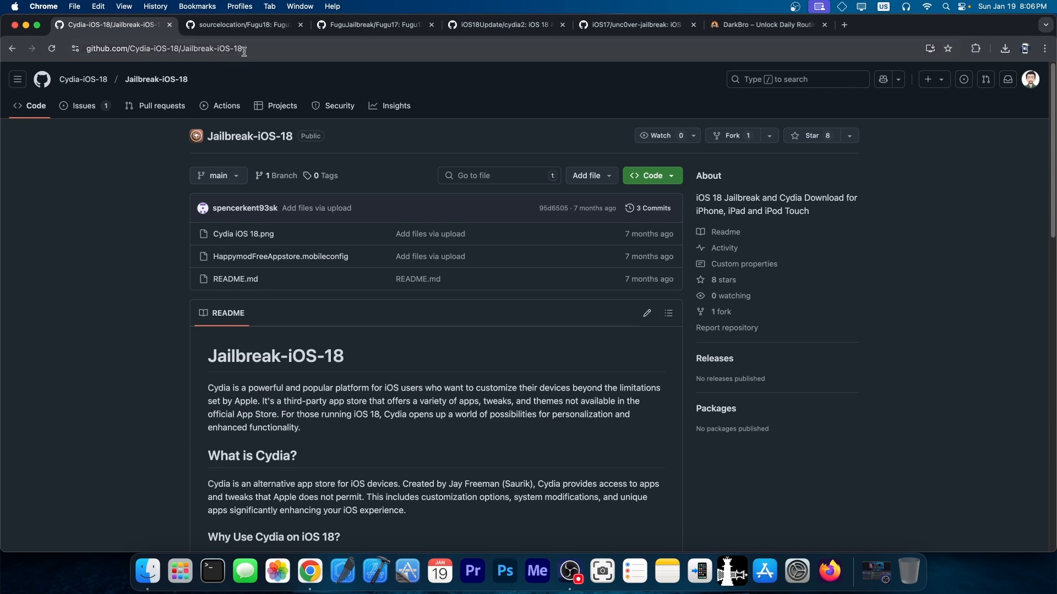
click(370, 24)
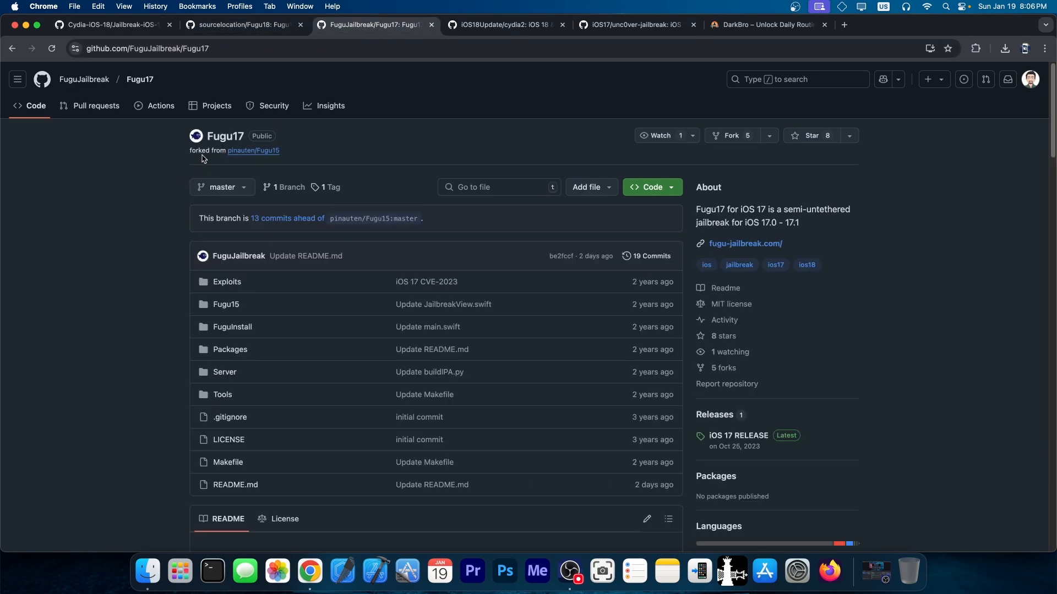
scroll(down, 3)
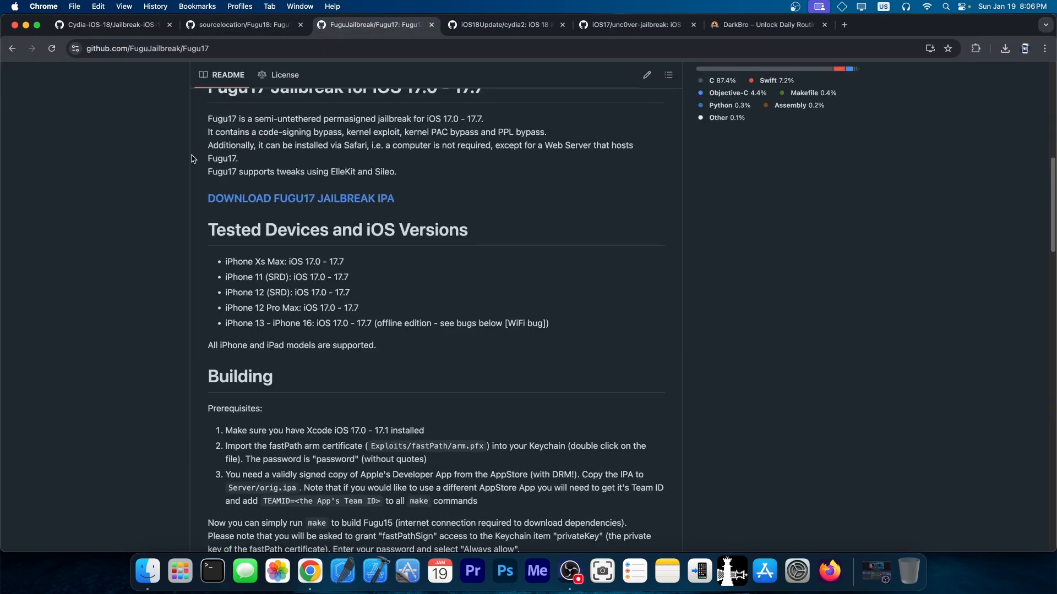
scroll(up, 3)
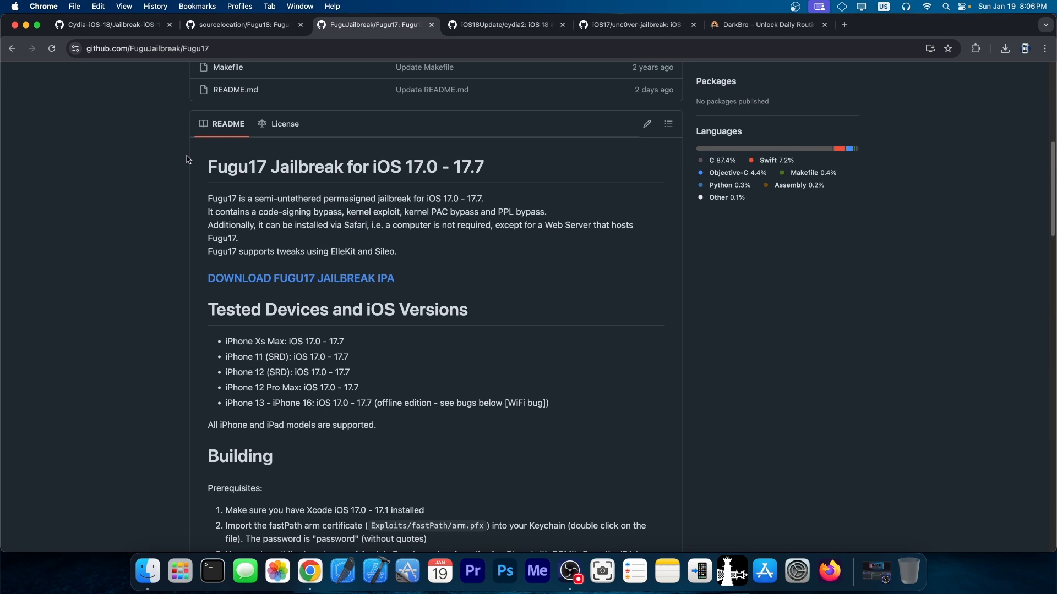
scroll(up, 3)
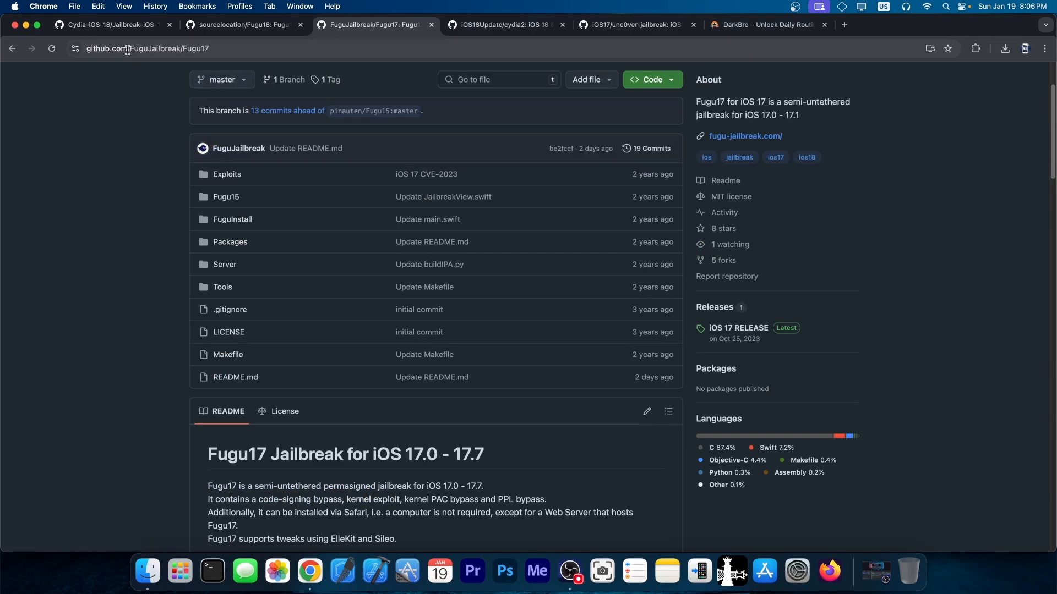
Return to Cydia-iOS-18/Jailbreak-iOS-18 and scroll its README down to the cydiafree.com link.
click(110, 25)
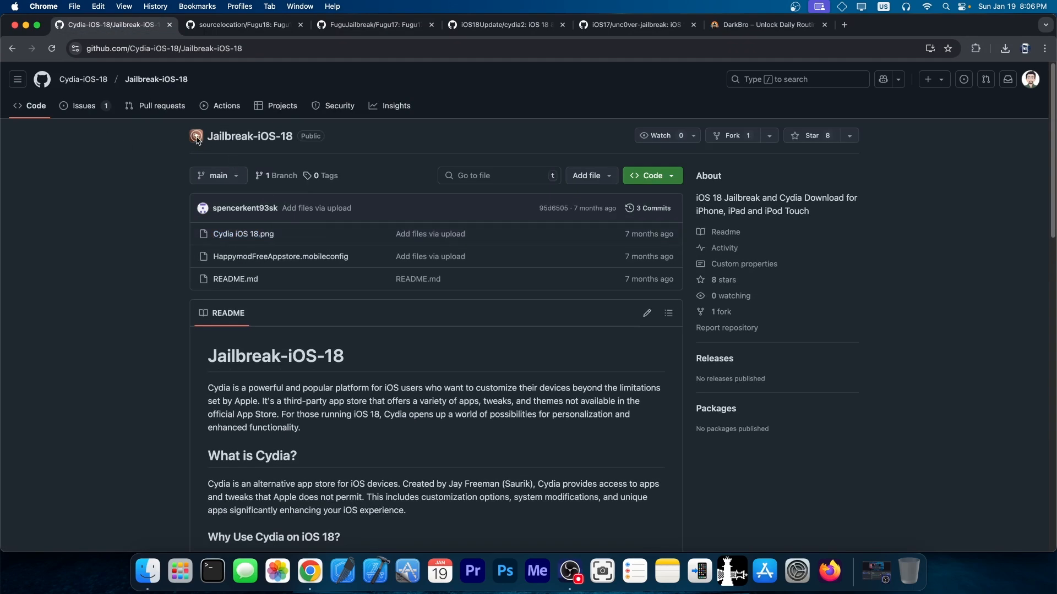
mouse_move(71, 85)
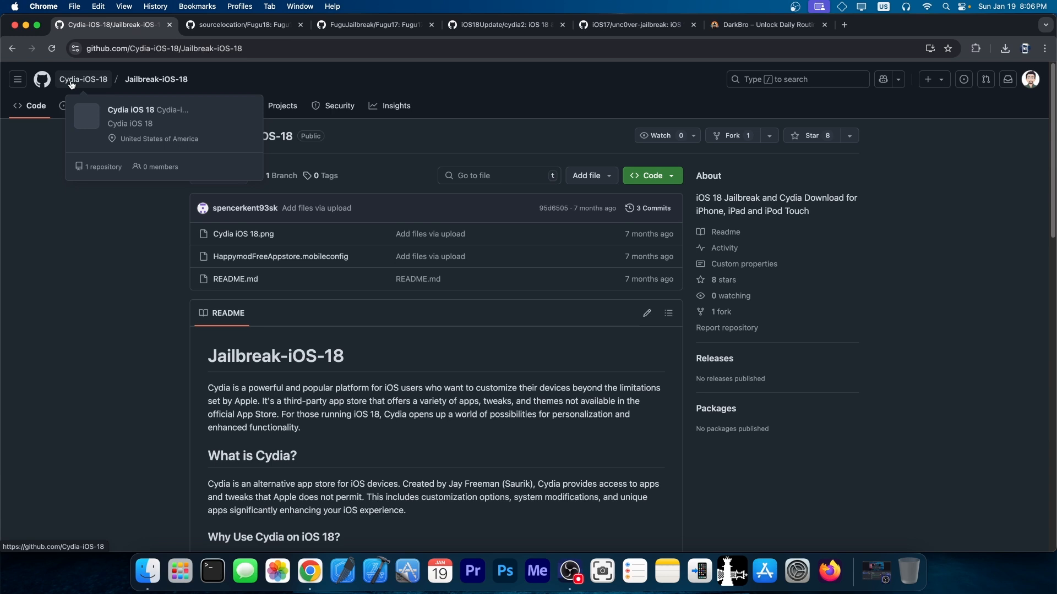
mouse_move(233, 219)
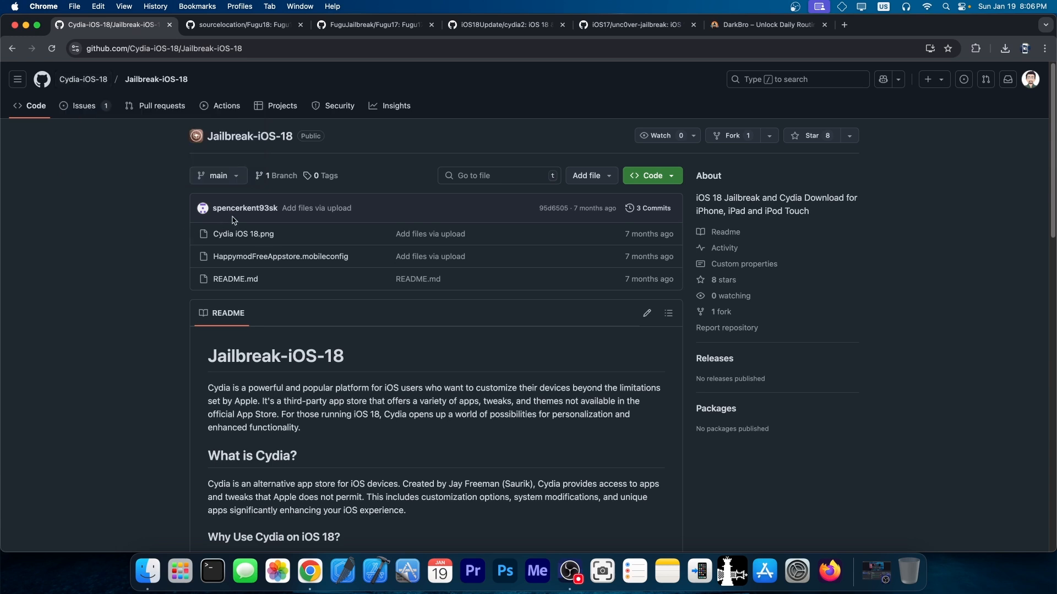
mouse_move(231, 232)
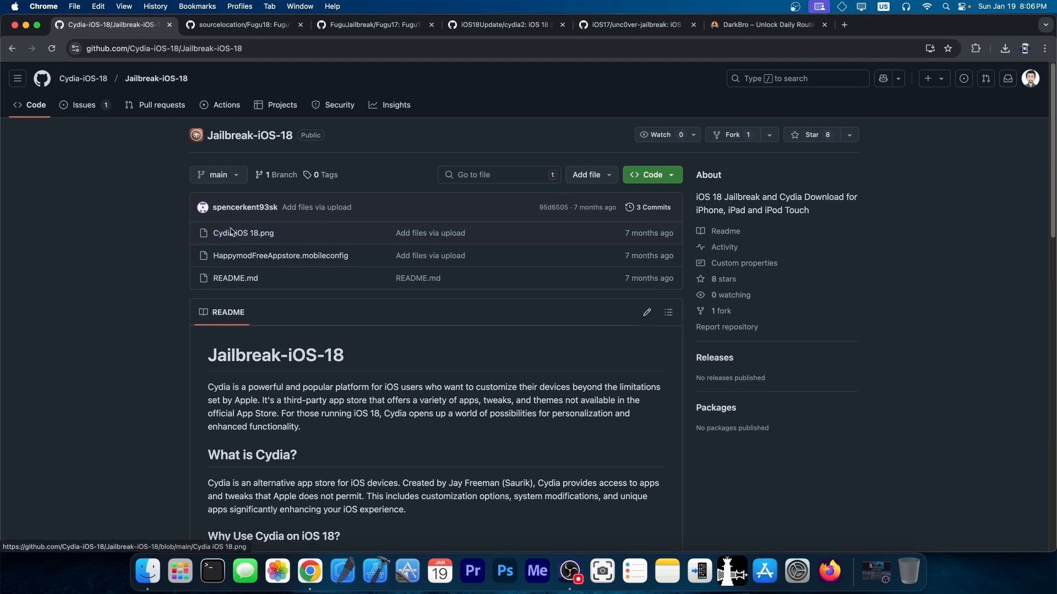
scroll(down, 3)
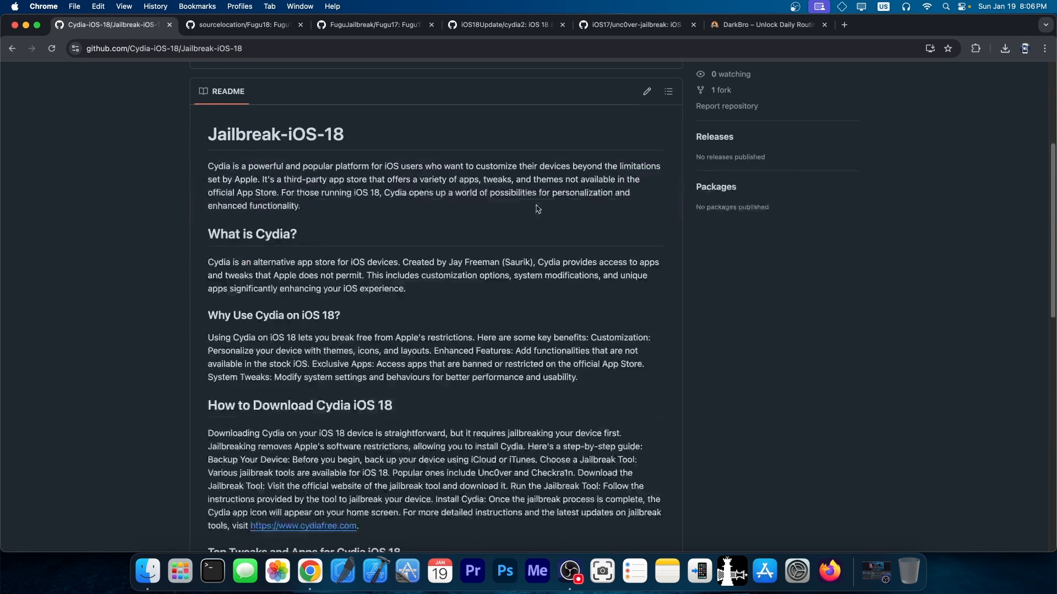
scroll(down, 3)
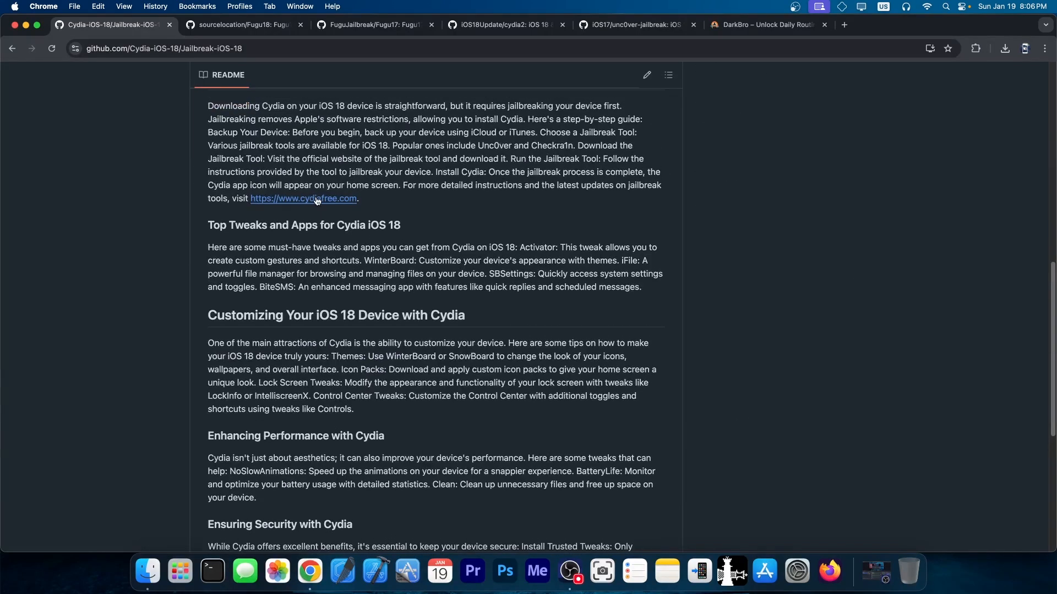
Open the cydiafree.com link from the README and scroll through the download site.
click(318, 199)
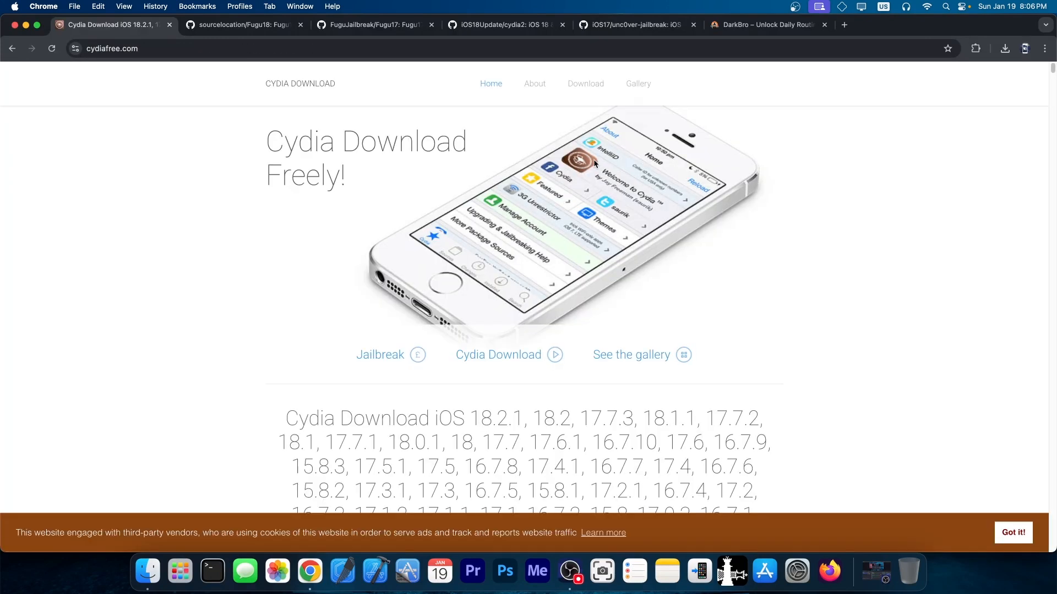
scroll(down, 3)
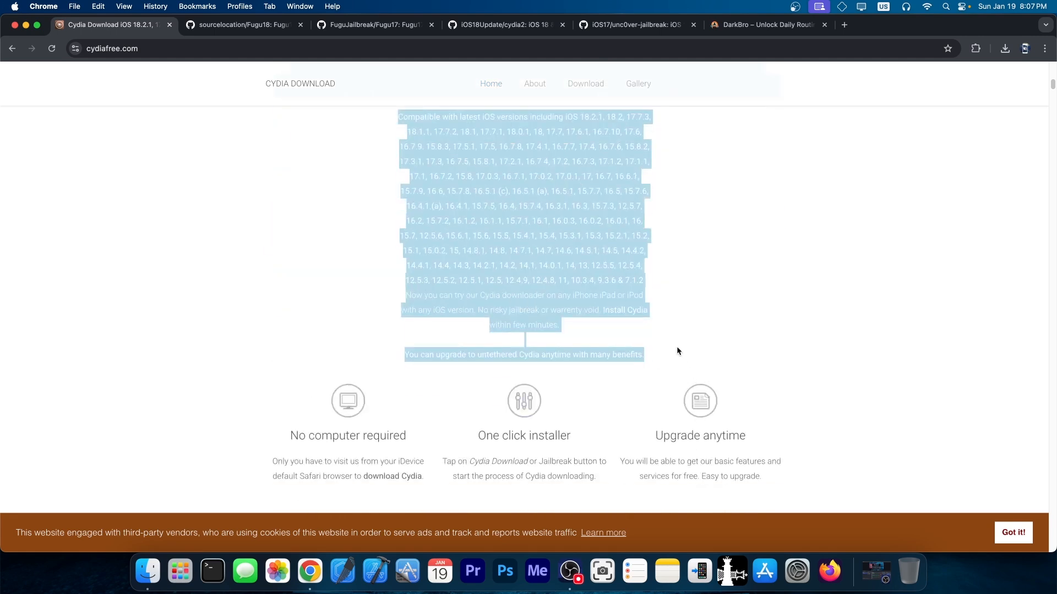
scroll(down, 3)
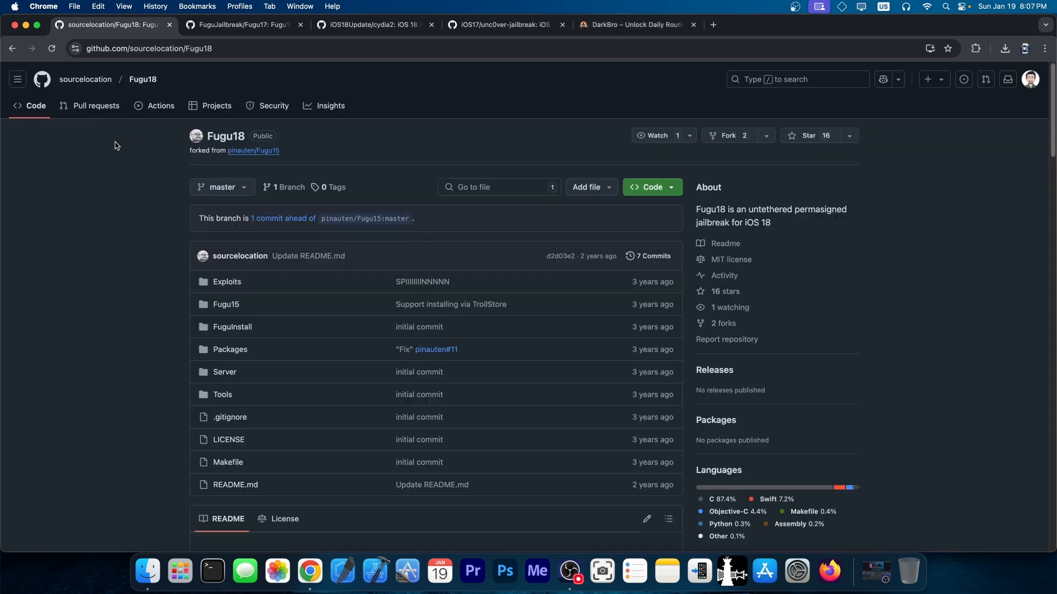
mouse_move(101, 91)
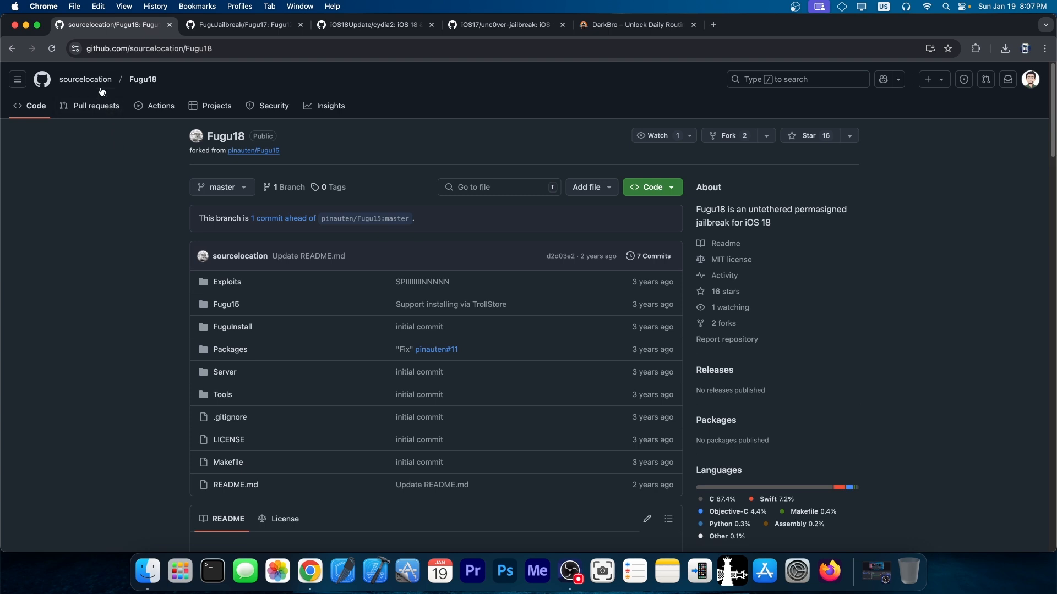
mouse_move(86, 79)
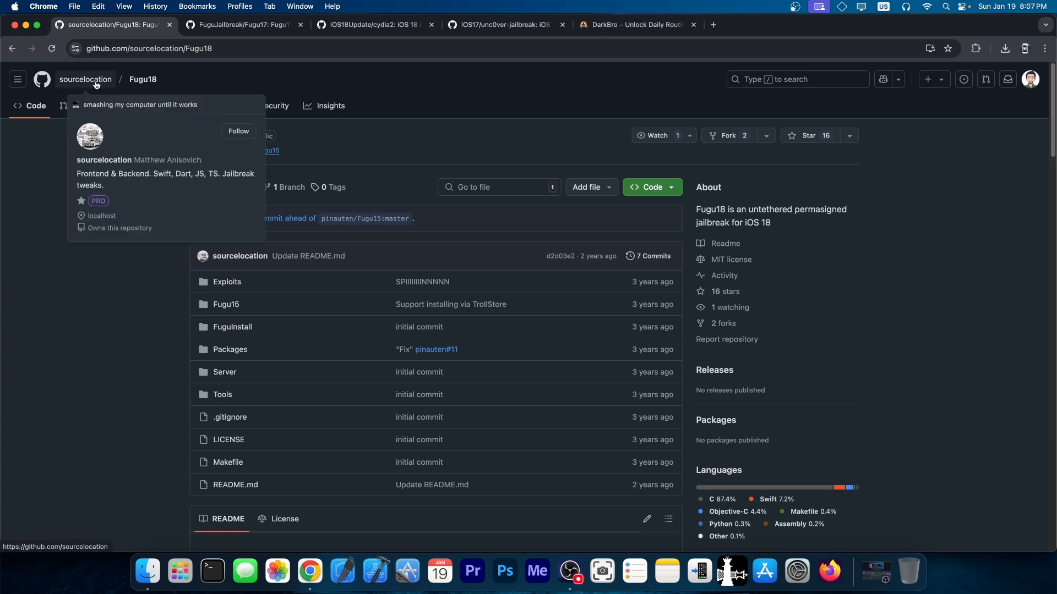
mouse_move(143, 82)
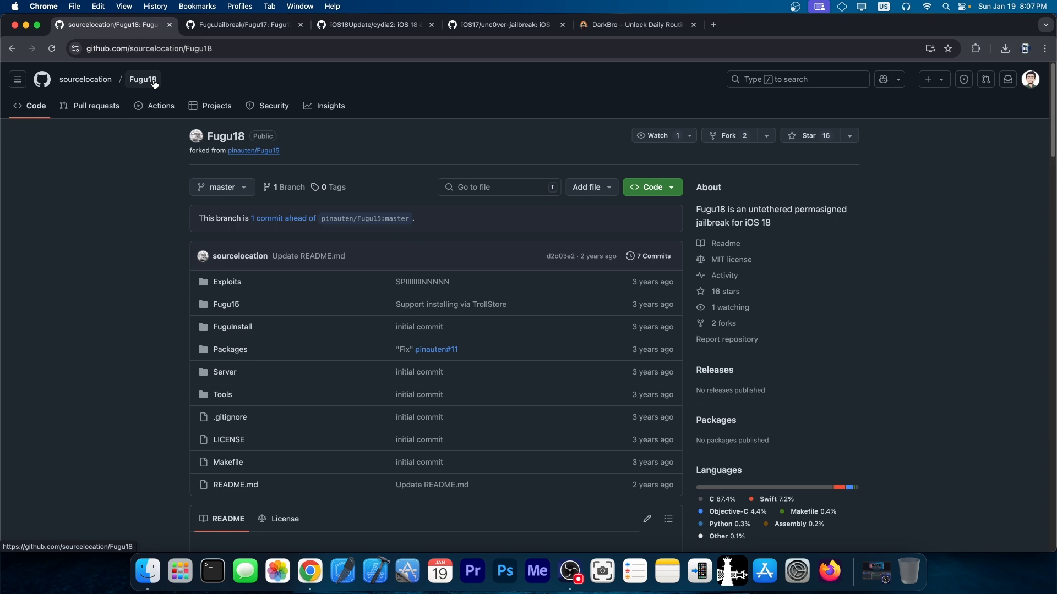
Read down the sourcelocation/Fugu18 README before closing its tab.
scroll(down, 3)
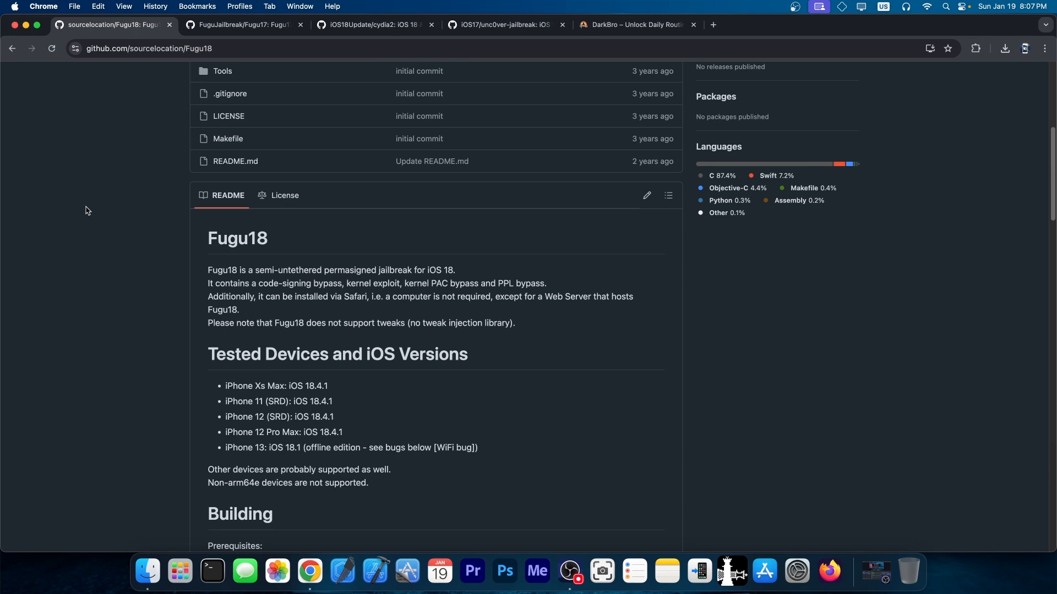
scroll(down, 3)
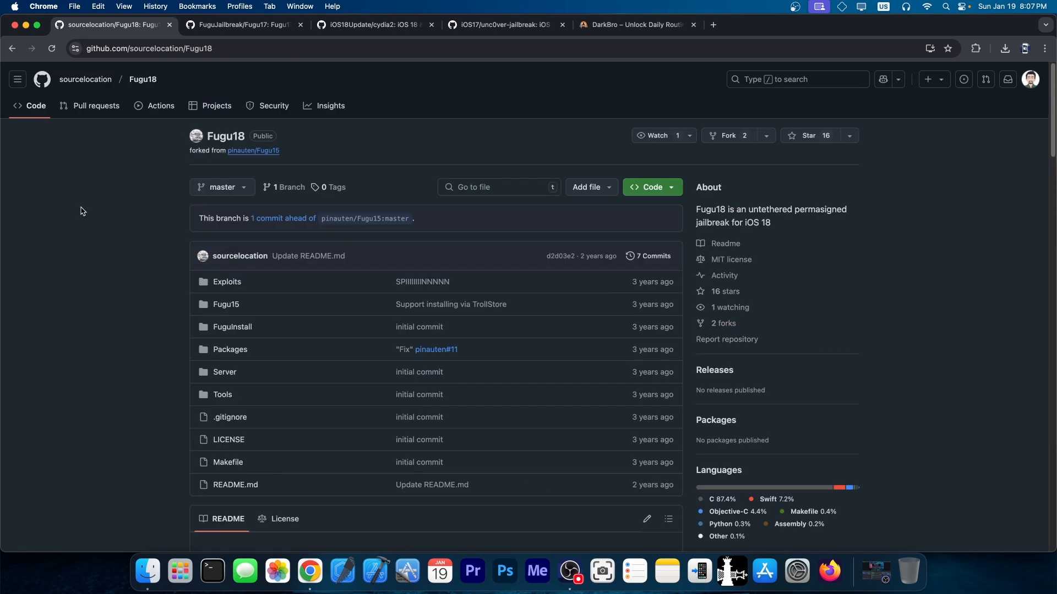
scroll(down, 3)
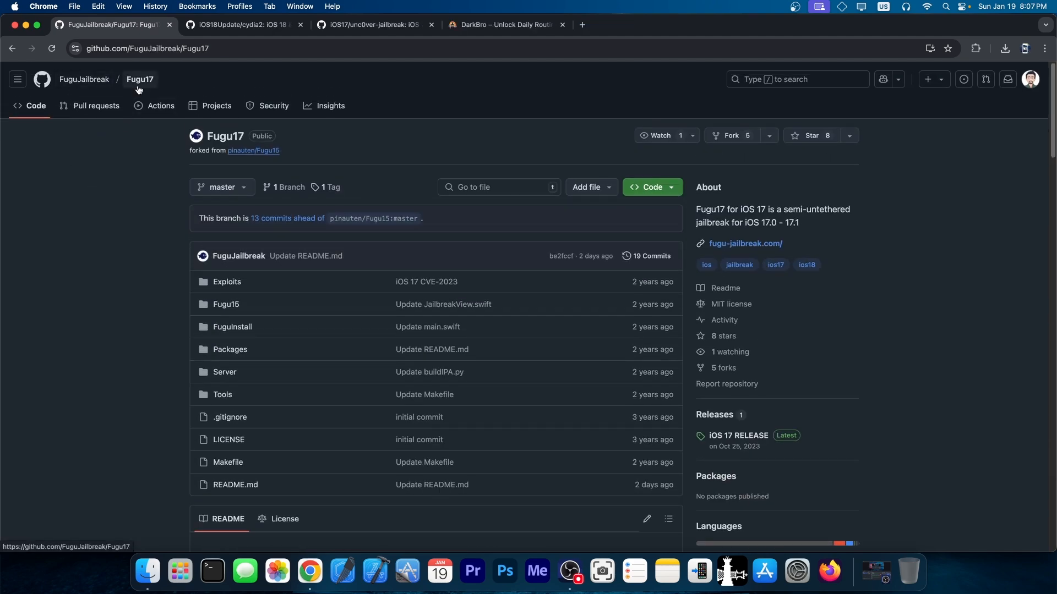
Scroll Fugu17, then switch to the iOS18Update/cydia2 repository tab.
scroll(down, 3)
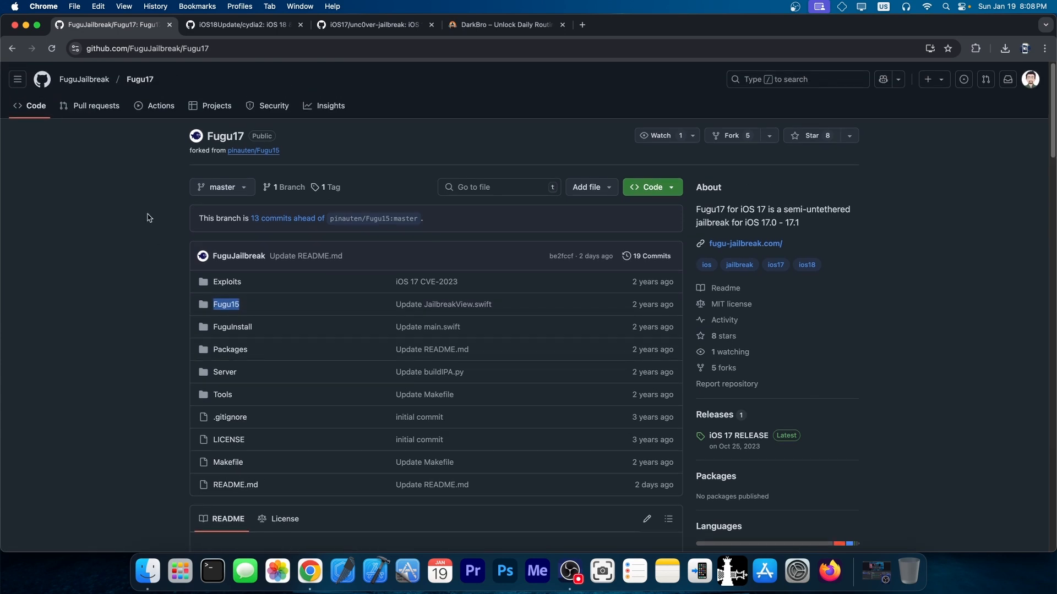
click(242, 25)
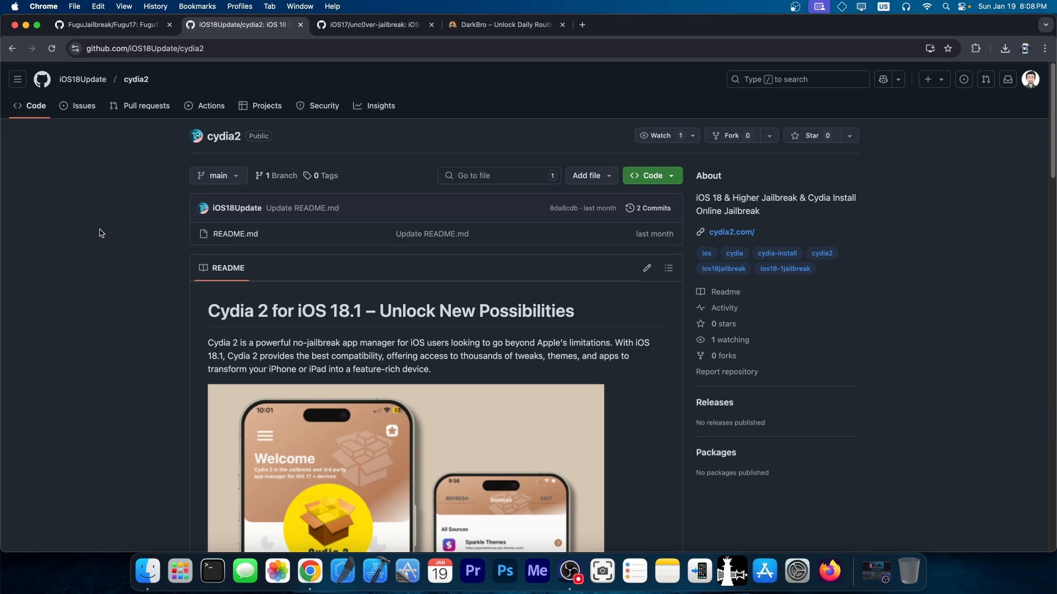
Read through the cydia2 install steps, then switch to the iOS17/unc0ver-jailbreak repository.
scroll(down, 3)
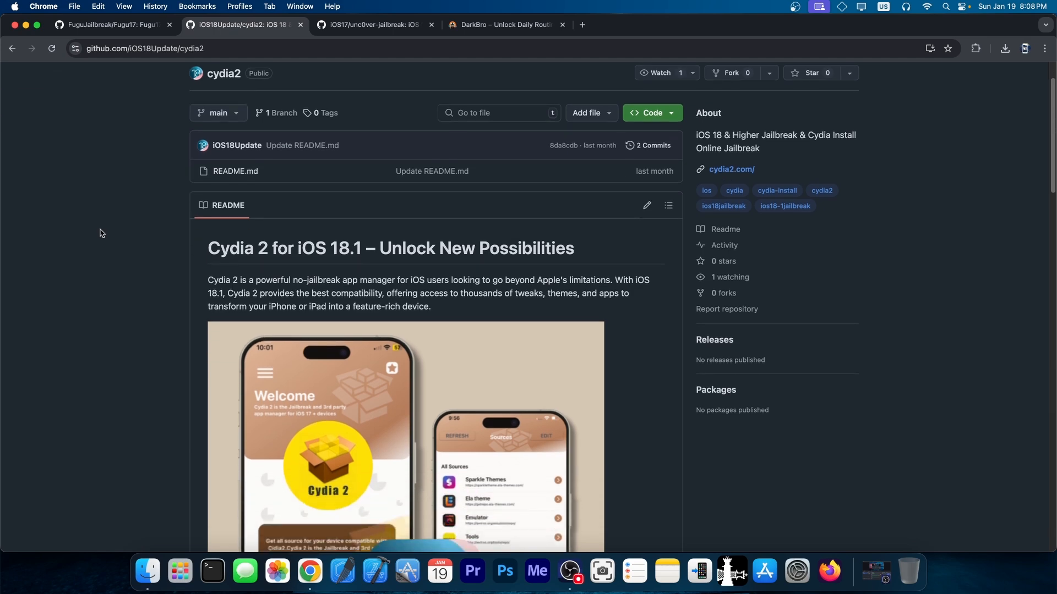
scroll(down, 3)
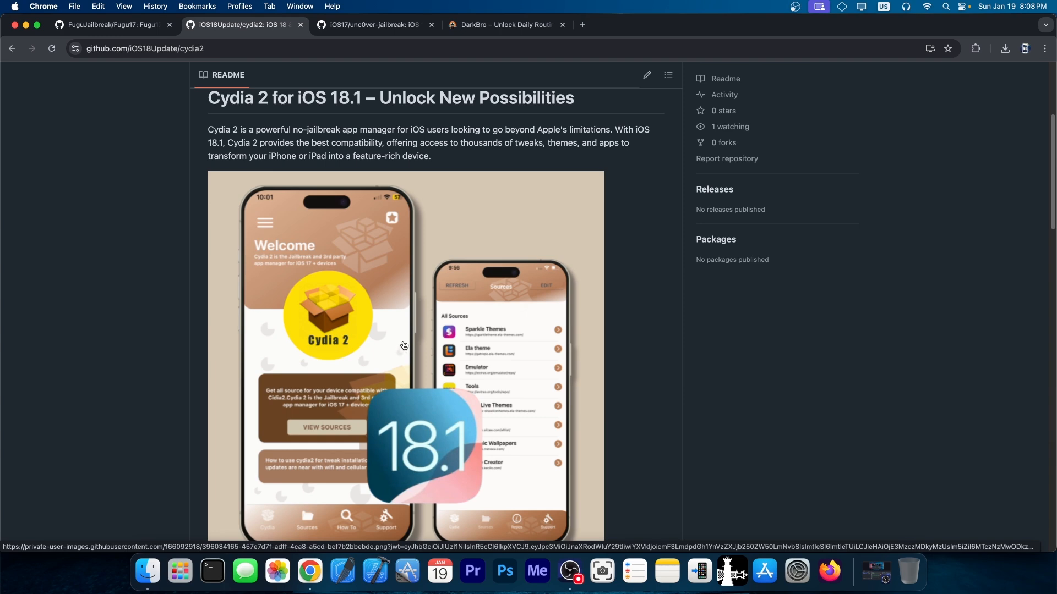
scroll(down, 3)
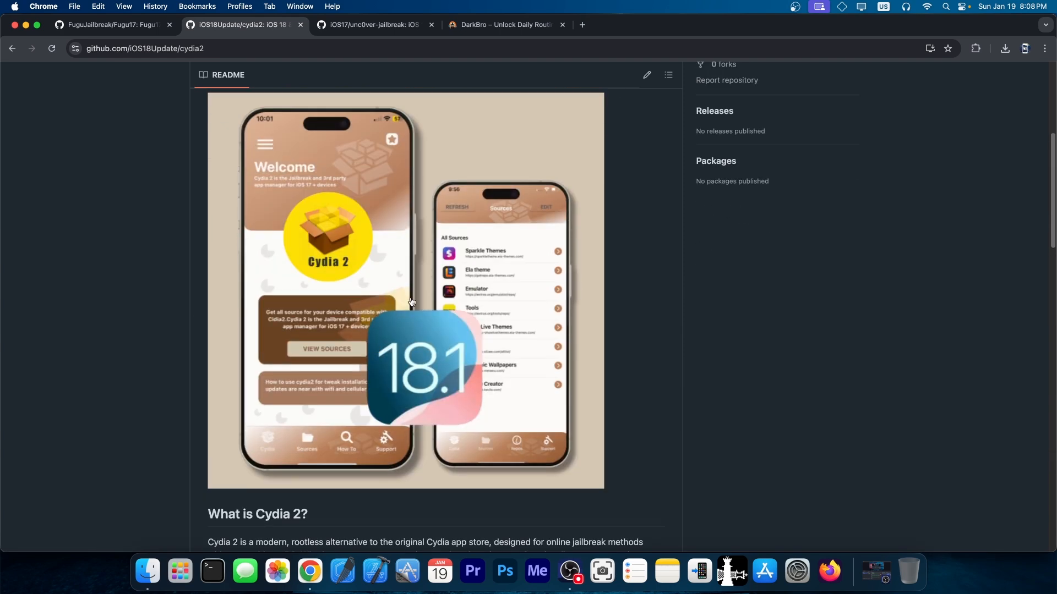
mouse_move(353, 400)
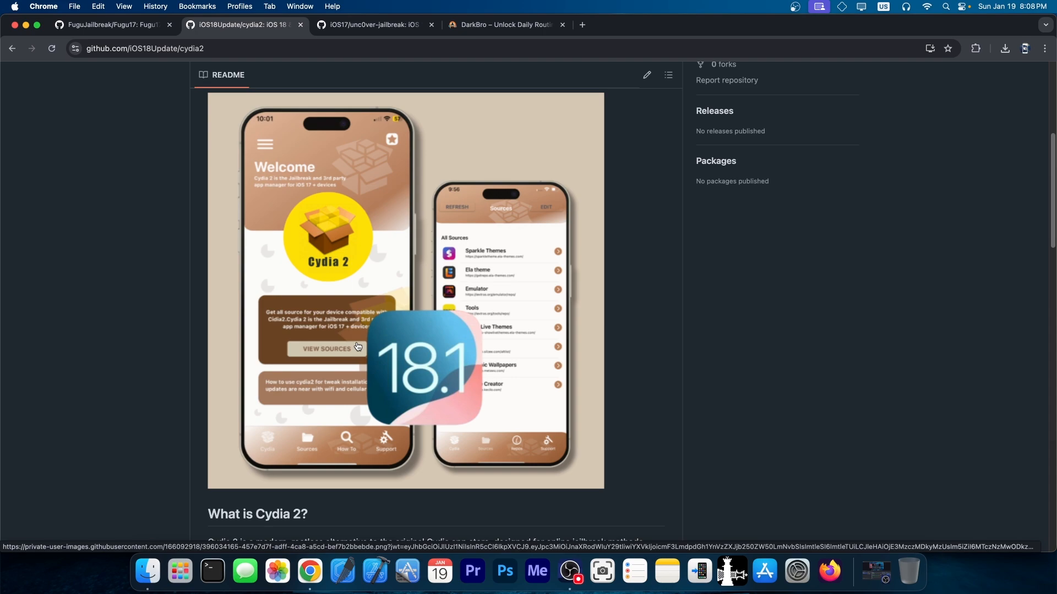
scroll(down, 3)
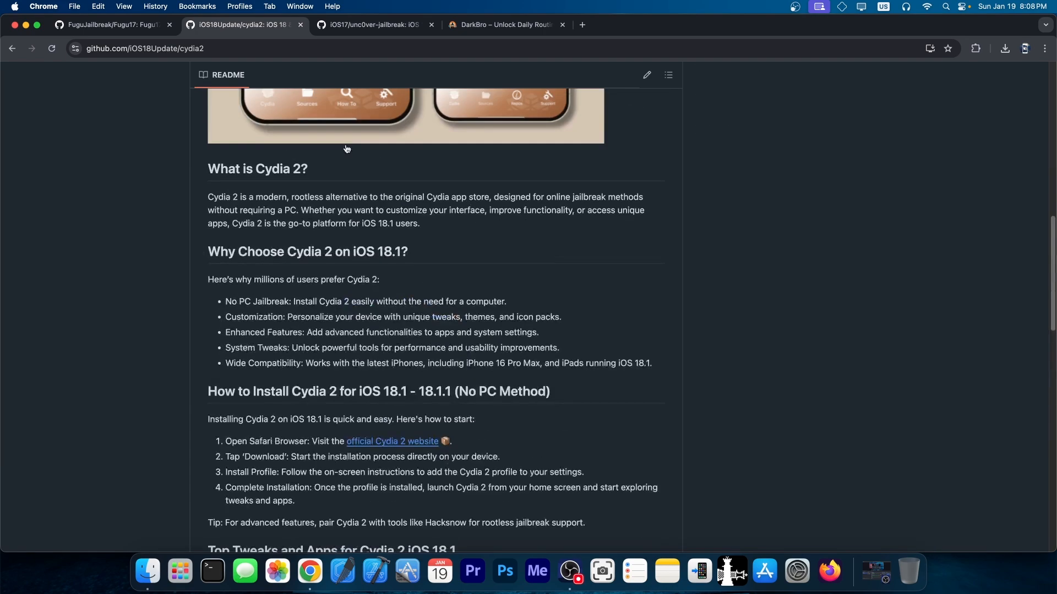
scroll(up, 3)
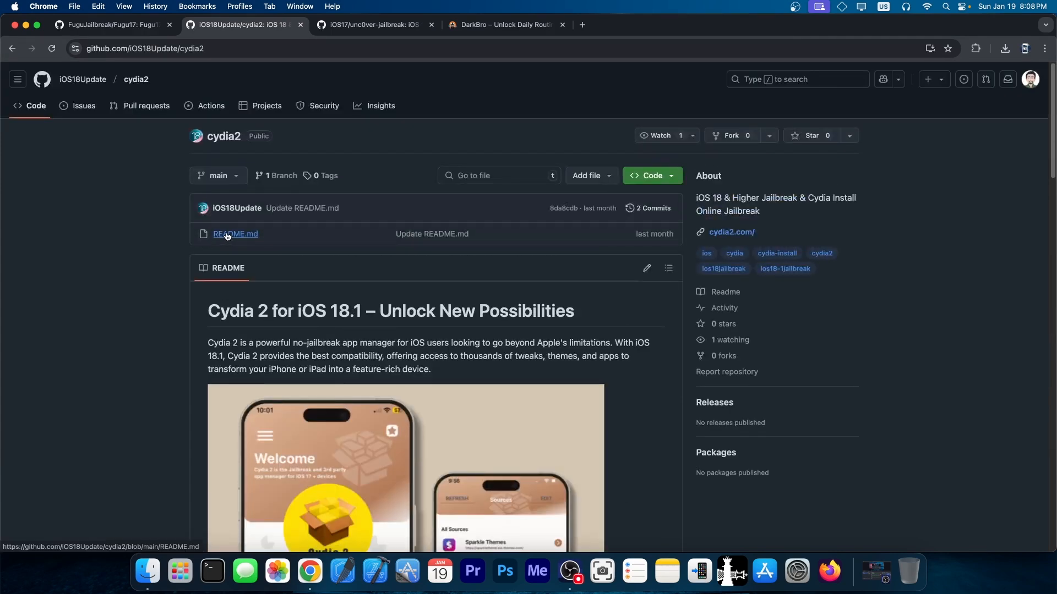
mouse_move(227, 236)
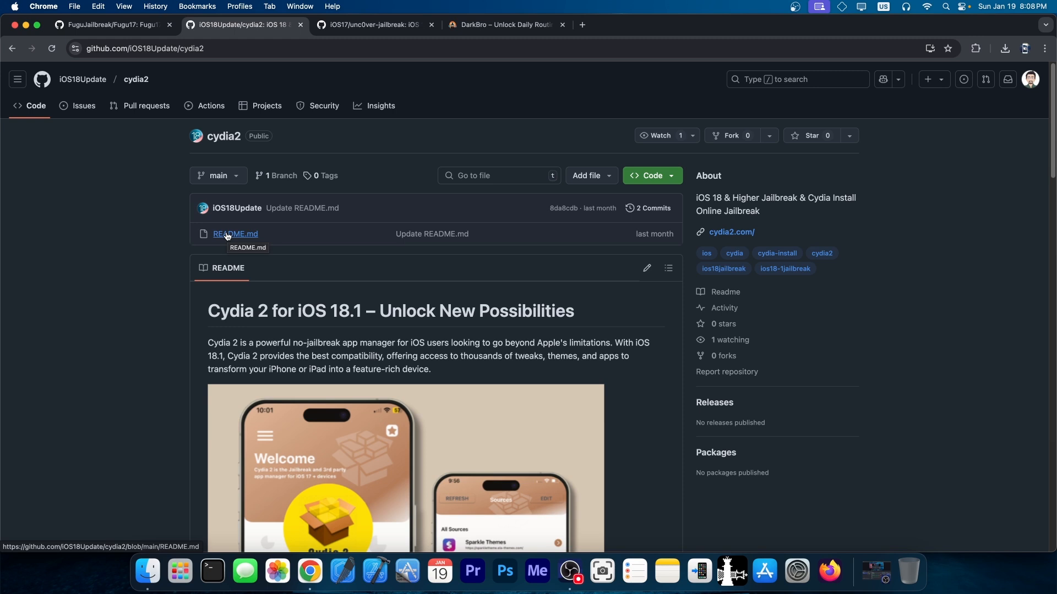
click(370, 25)
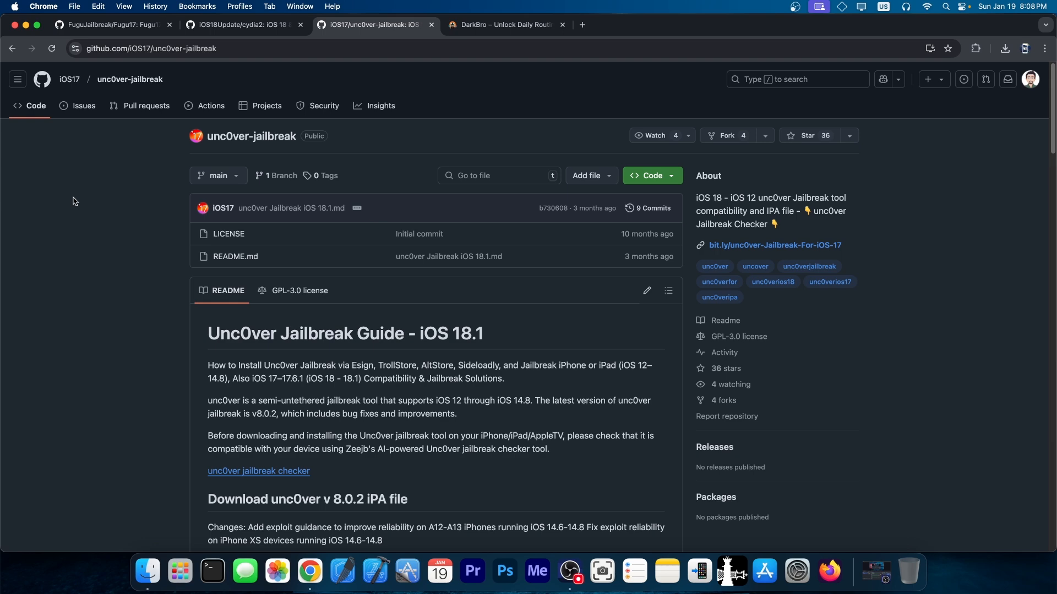
scroll(down, 3)
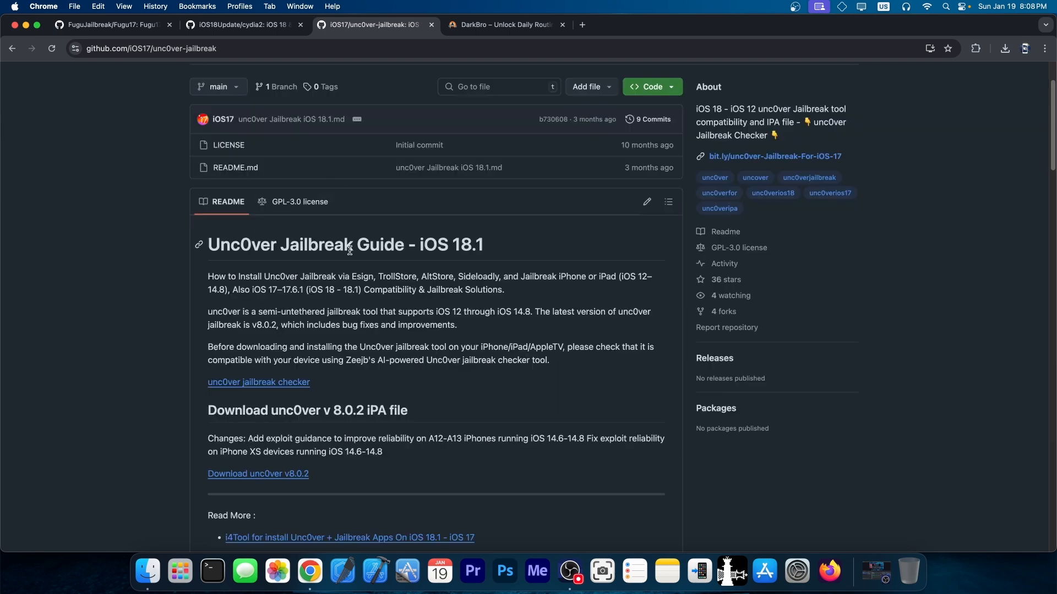
mouse_move(514, 255)
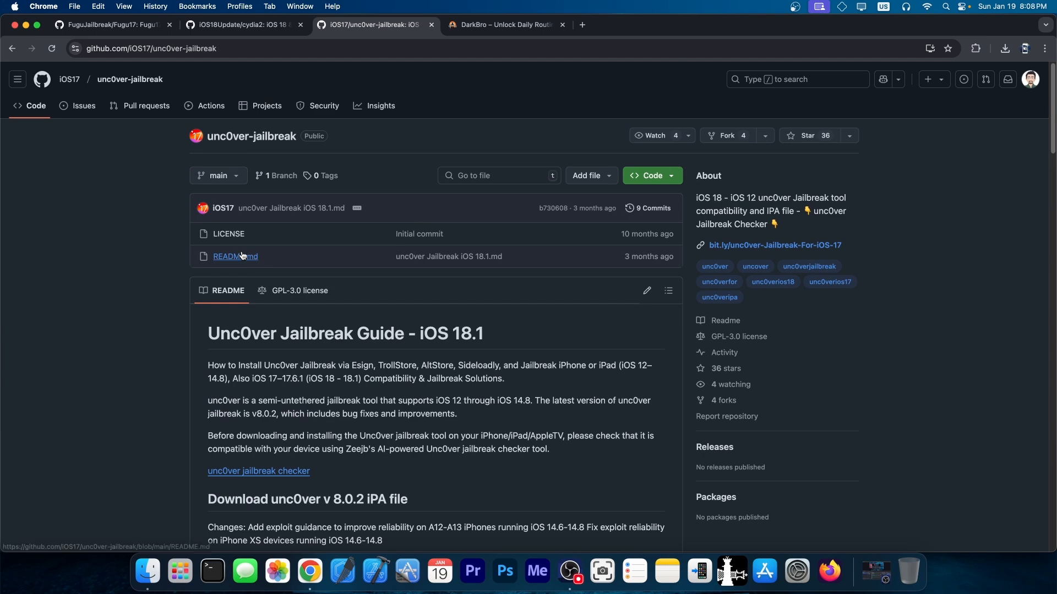
scroll(down, 3)
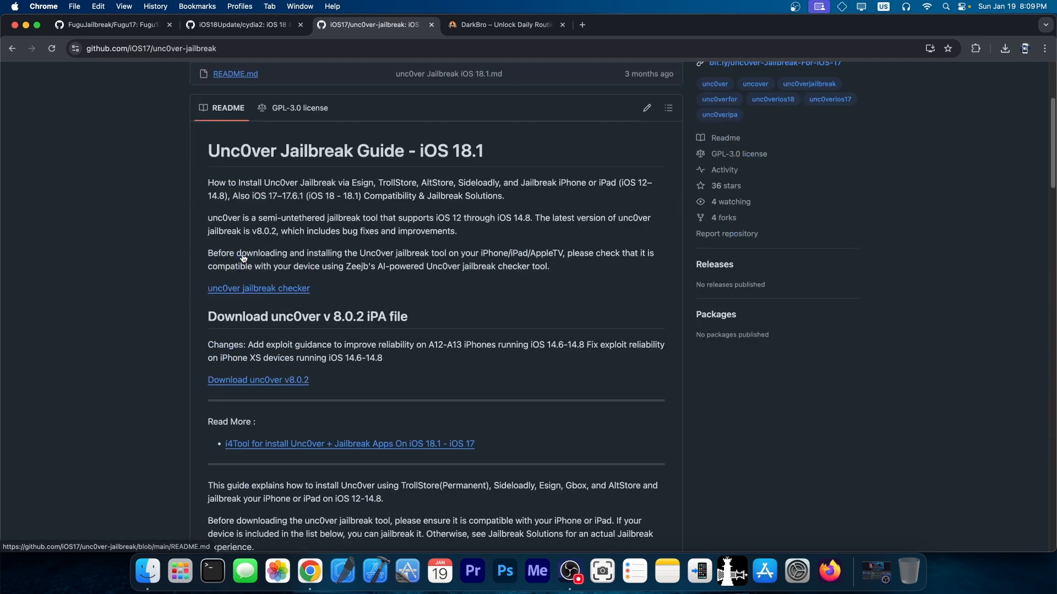
scroll(down, 3)
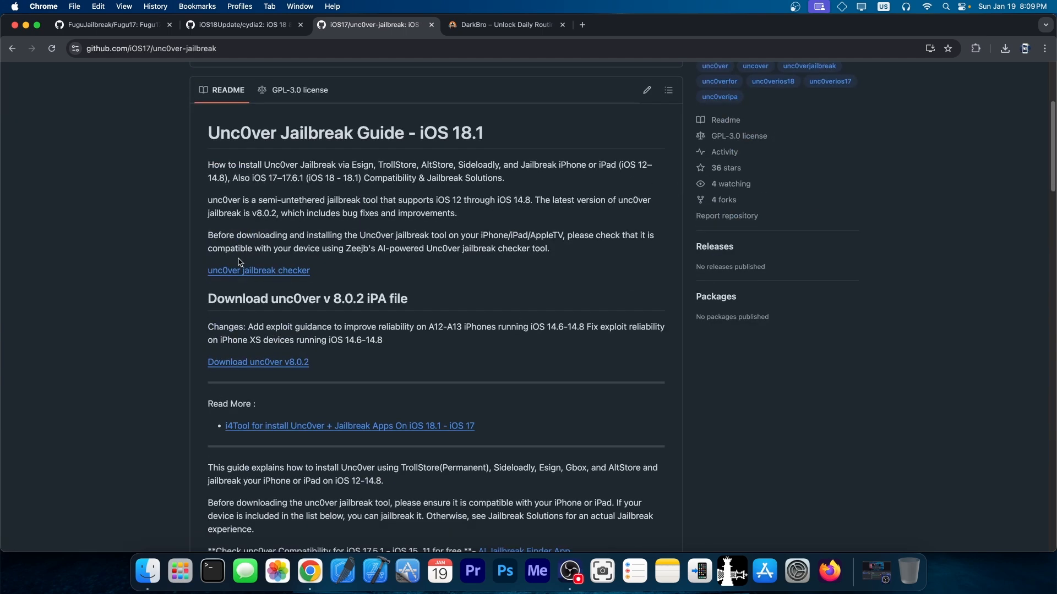
scroll(down, 3)
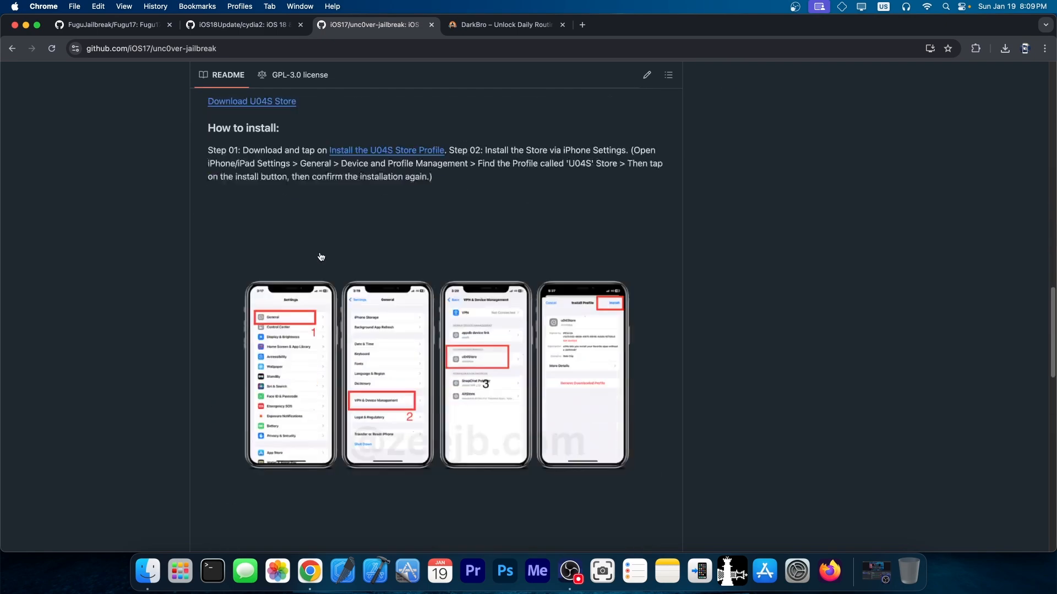
scroll(down, 3)
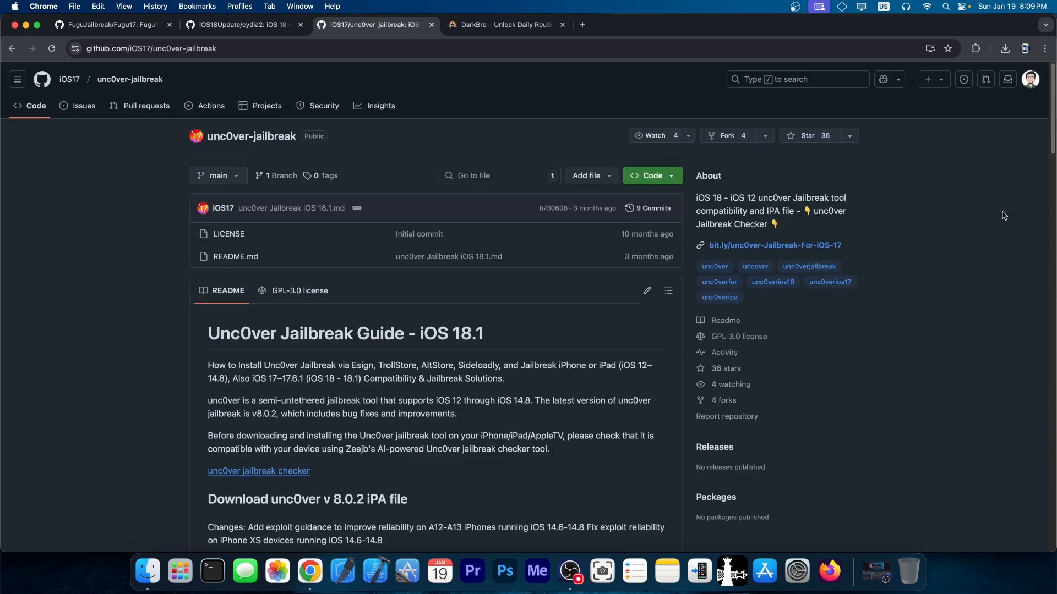
mouse_move(684, 250)
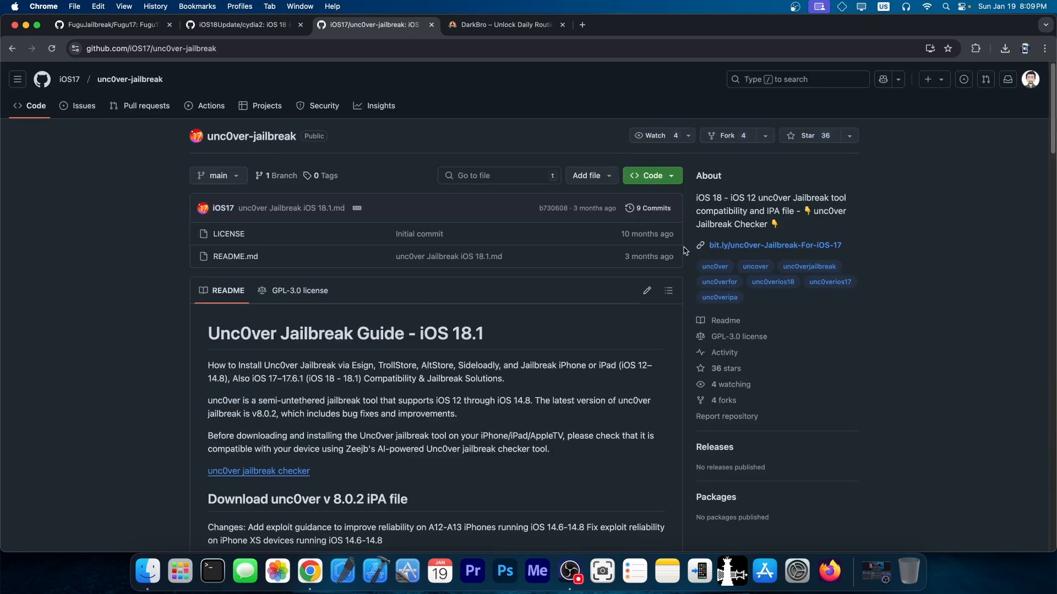
Switch to the DarkBro store and scroll through its paid jailbreak product listings.
click(508, 24)
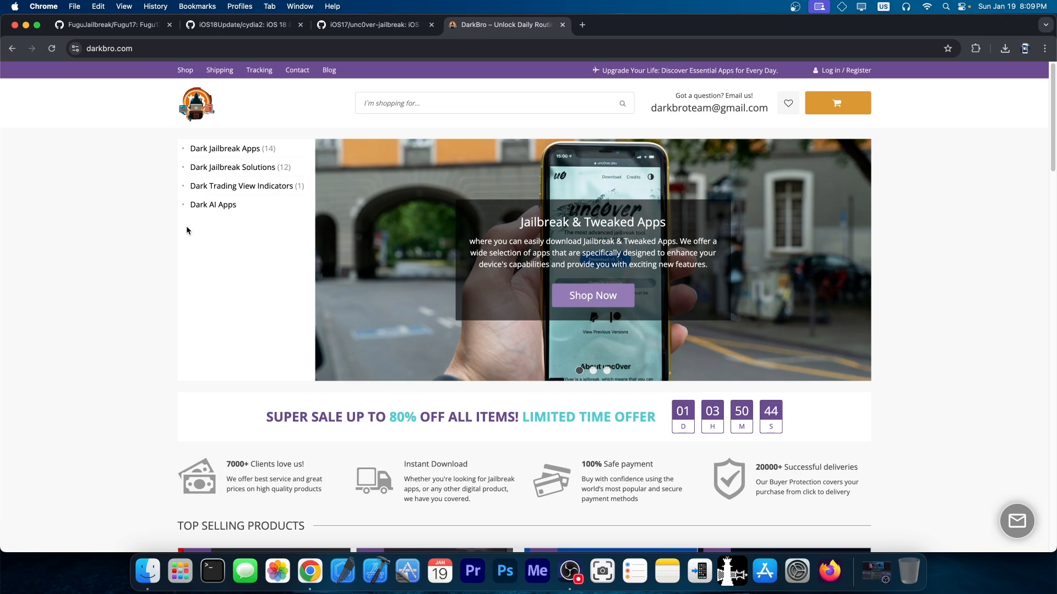
scroll(down, 3)
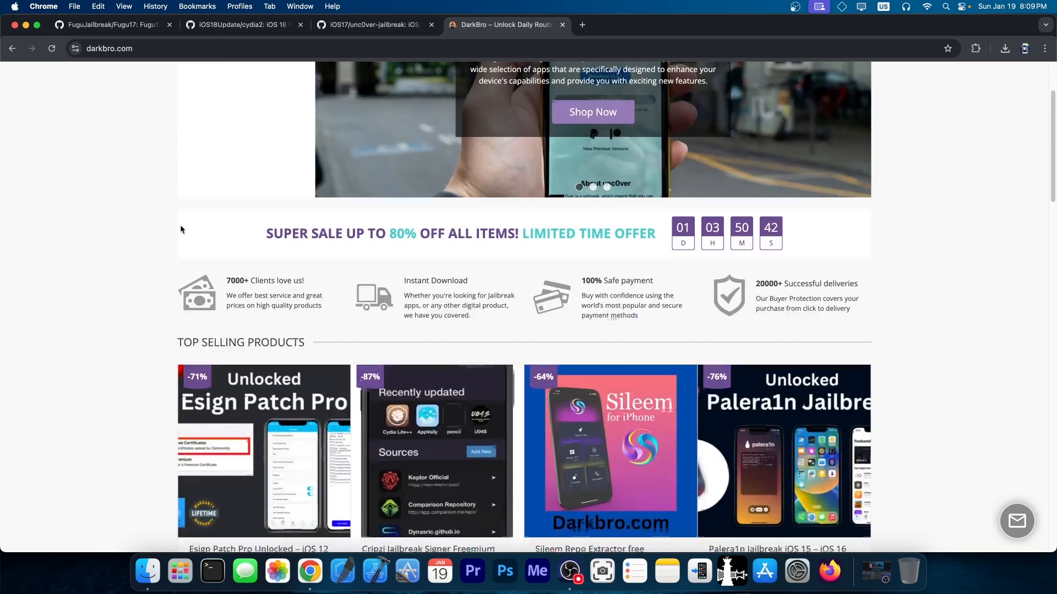
scroll(down, 3)
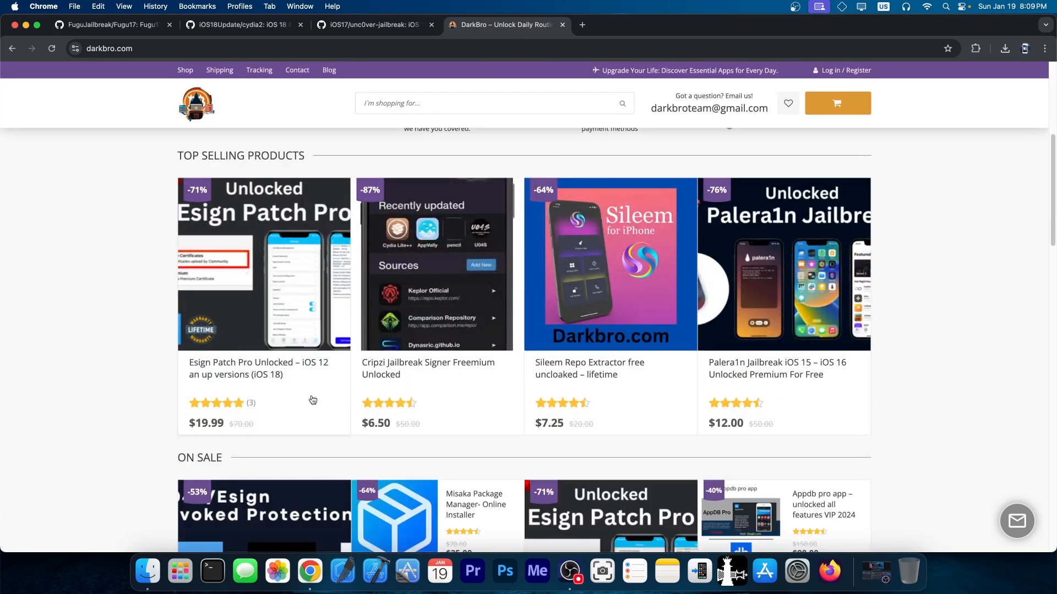
scroll(down, 3)
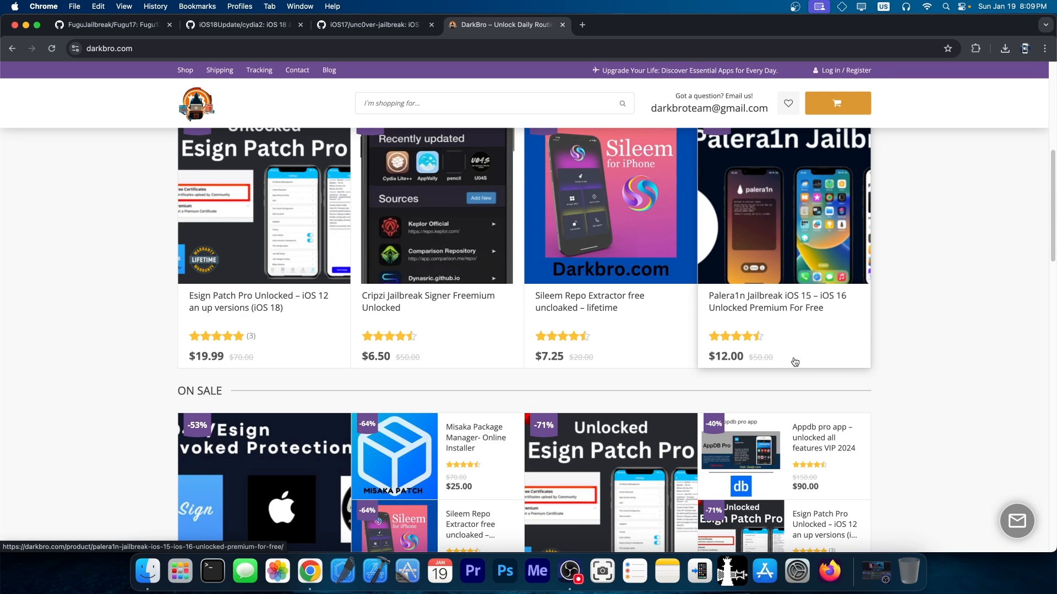
scroll(down, 3)
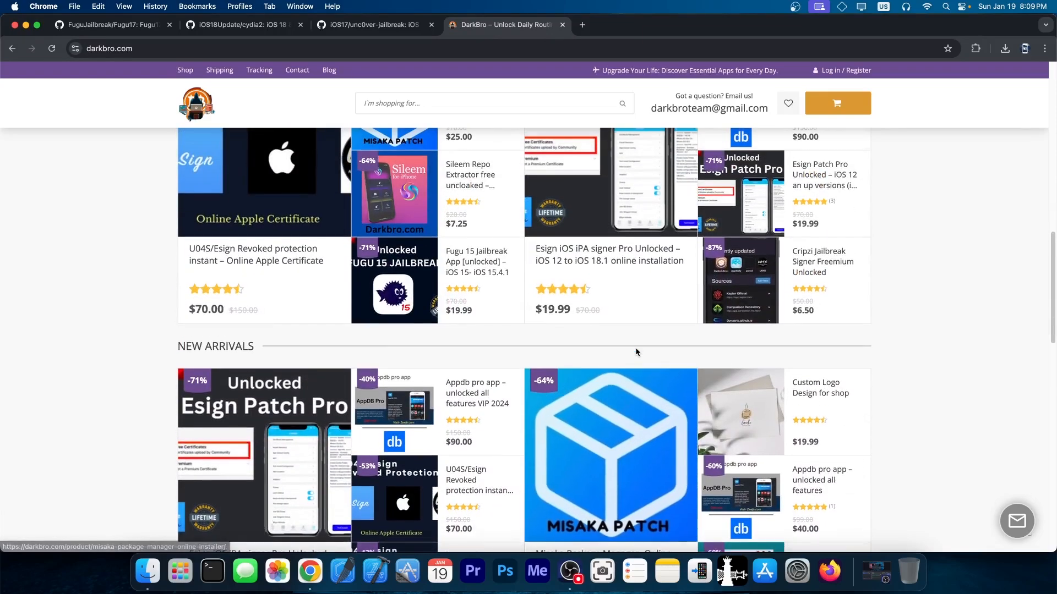
scroll(down, 3)
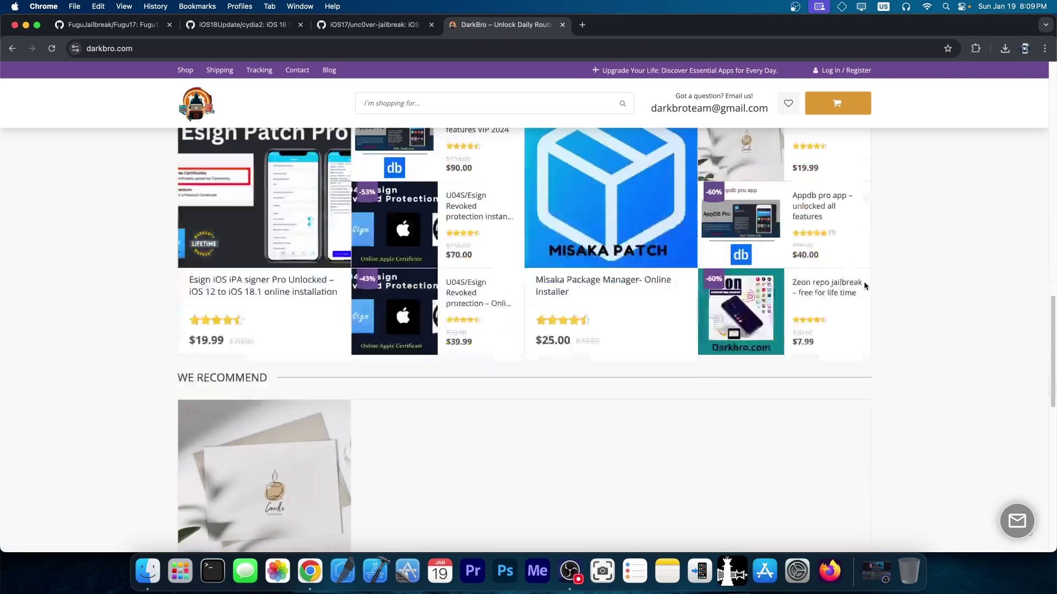
scroll(down, 3)
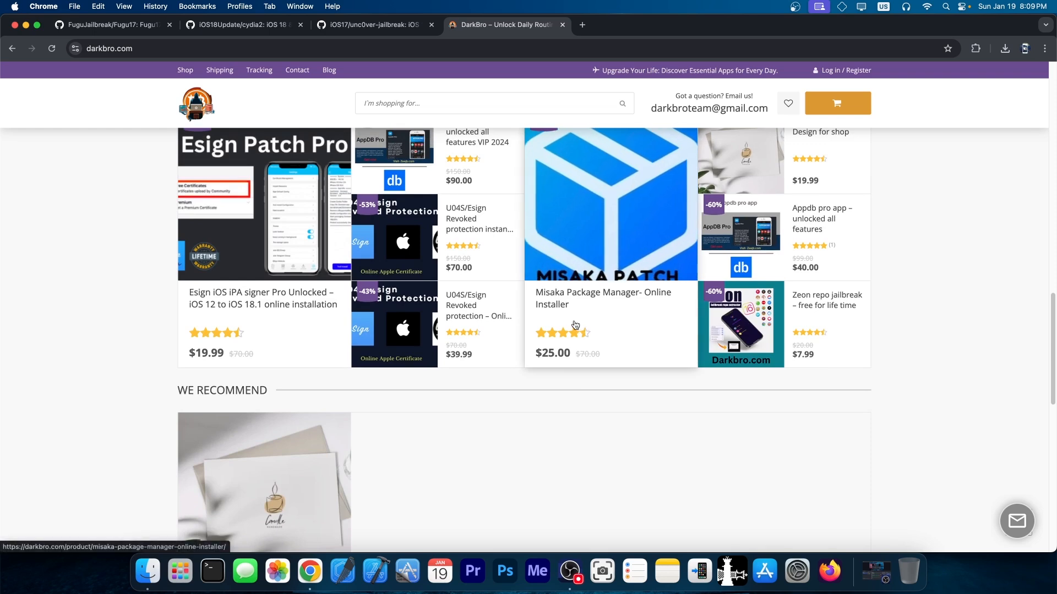
mouse_move(549, 361)
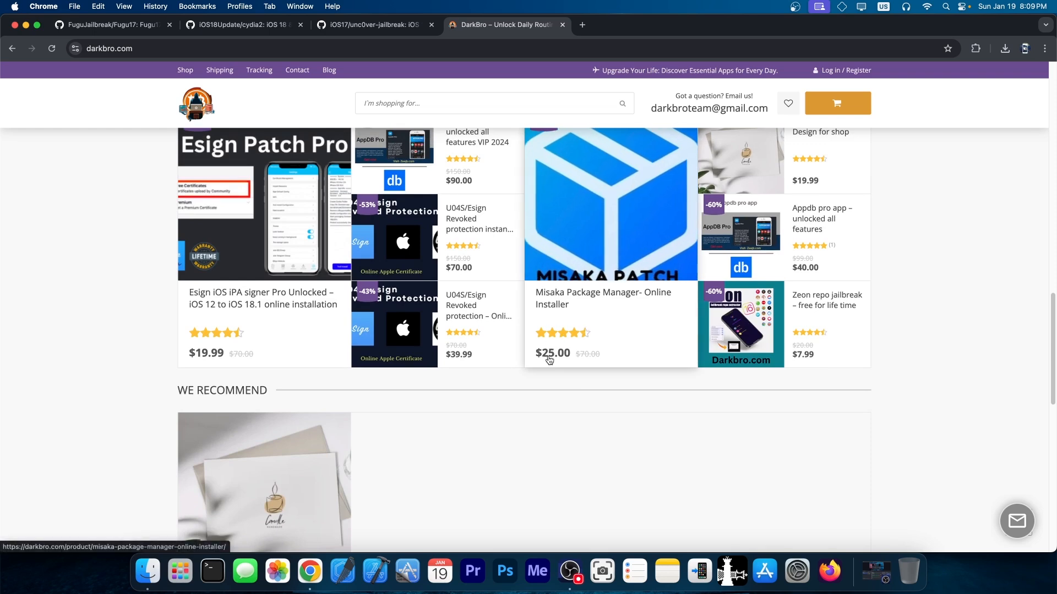
mouse_move(589, 369)
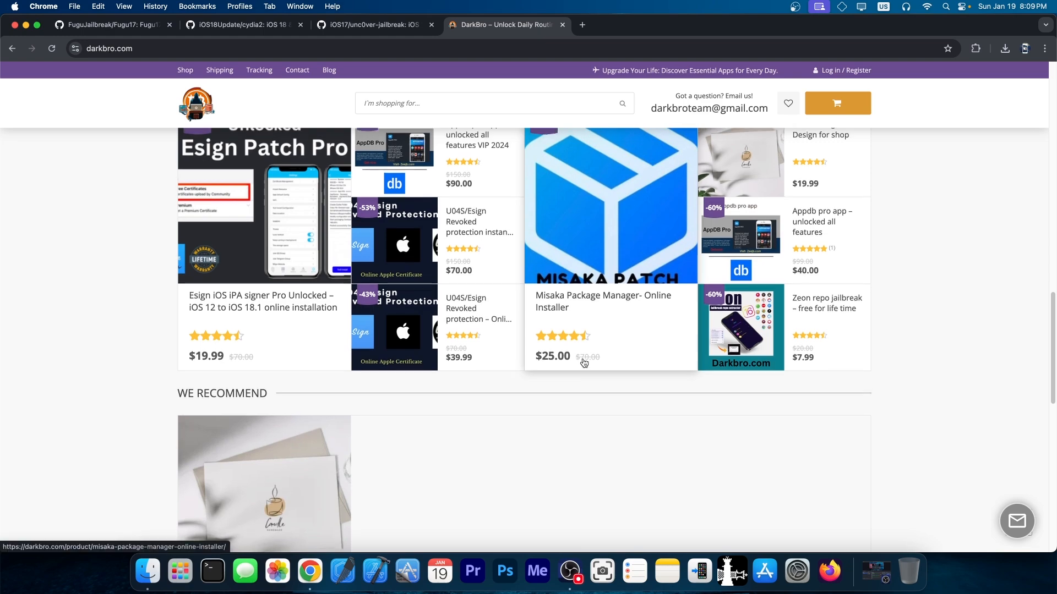
scroll(down, 3)
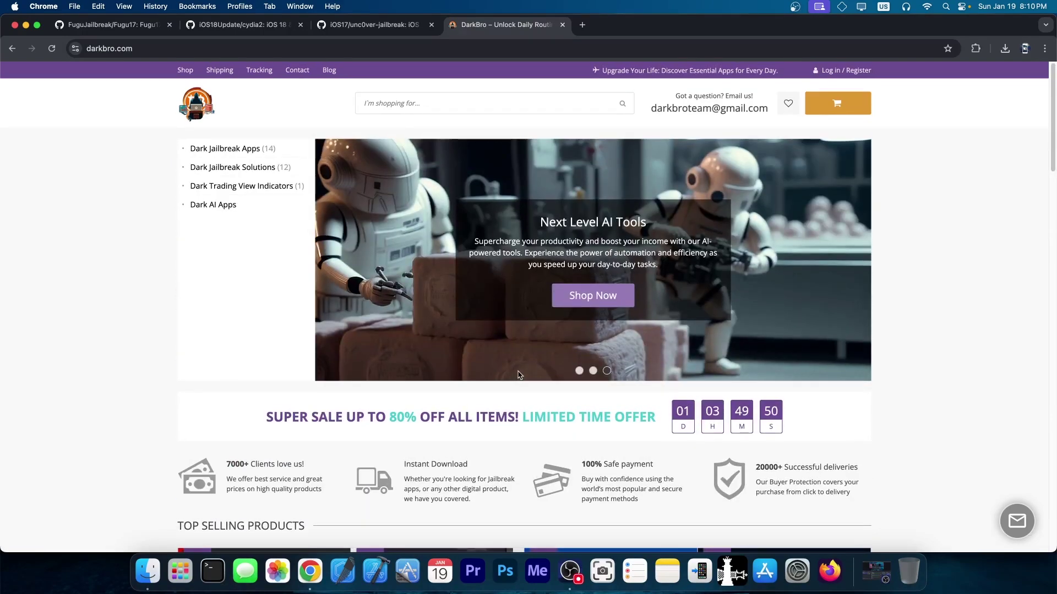
Scroll to the $12.00 Palera1n Jailbreak listing, then move to the palera1n.in tab.
scroll(down, 3)
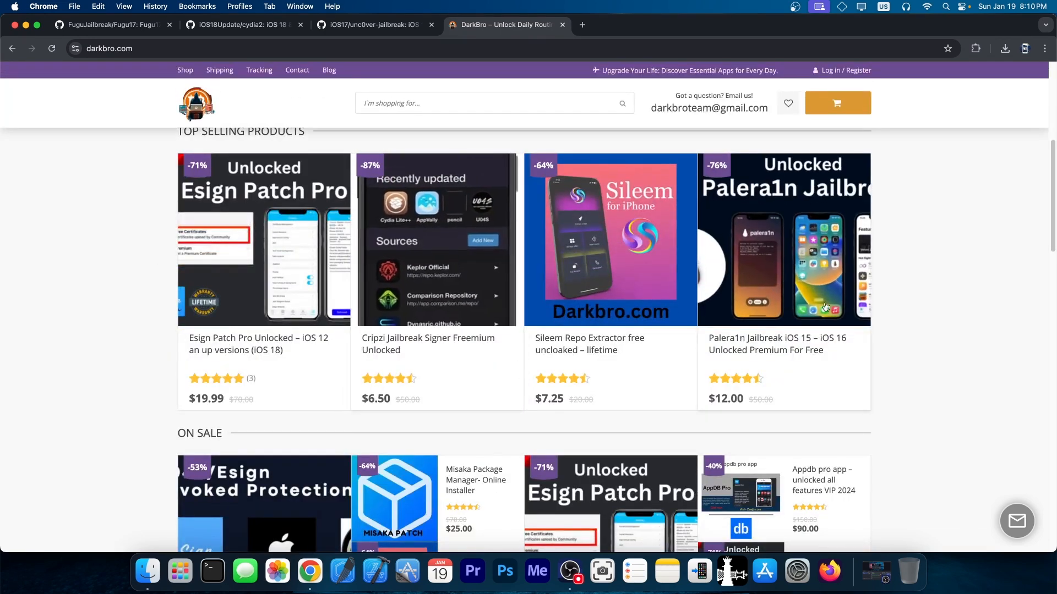
mouse_move(790, 344)
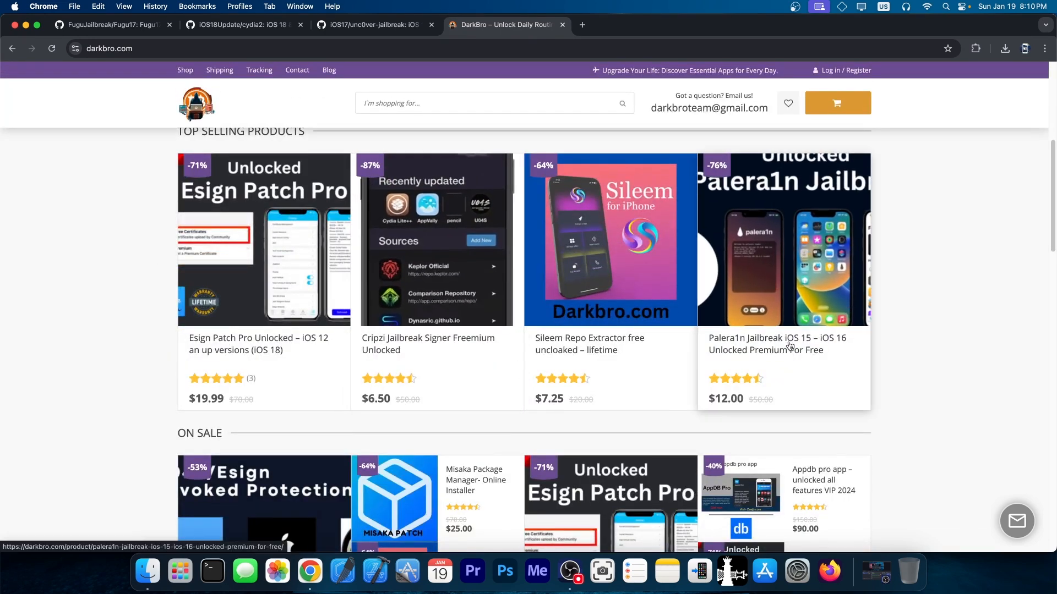
mouse_move(808, 357)
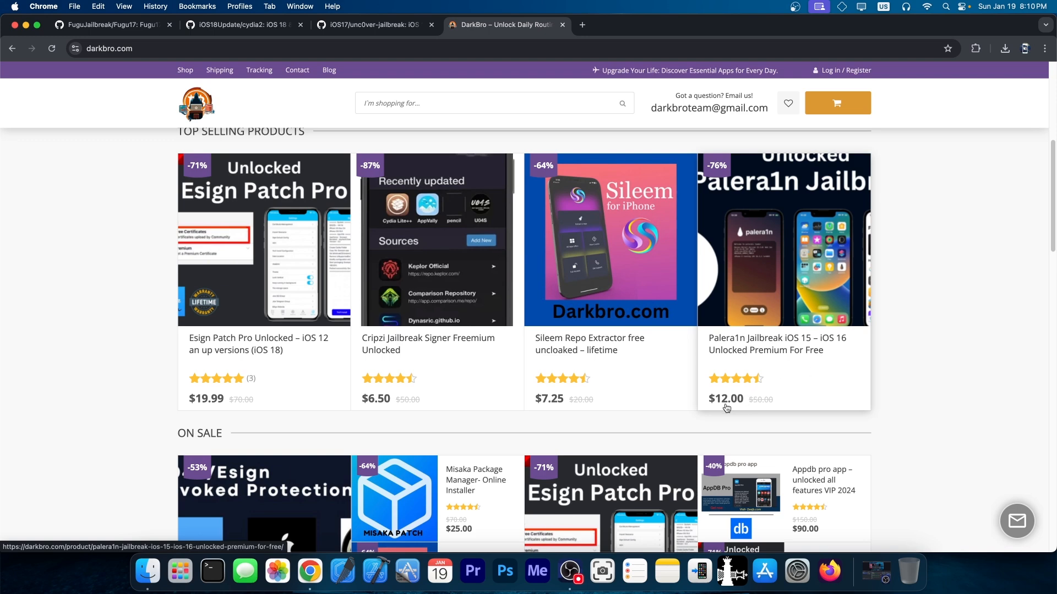
click(371, 25)
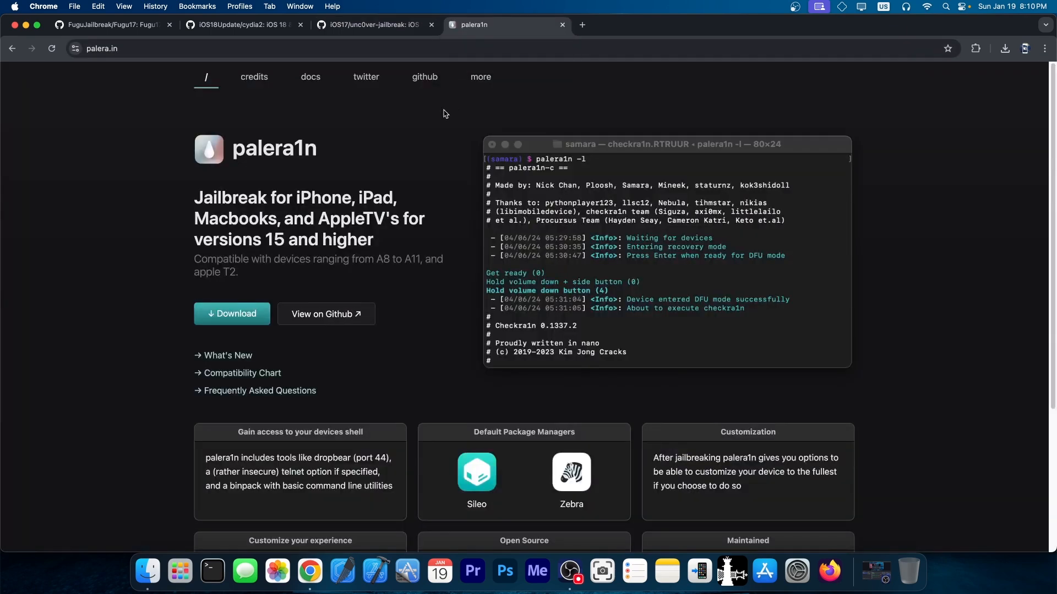
mouse_move(317, 312)
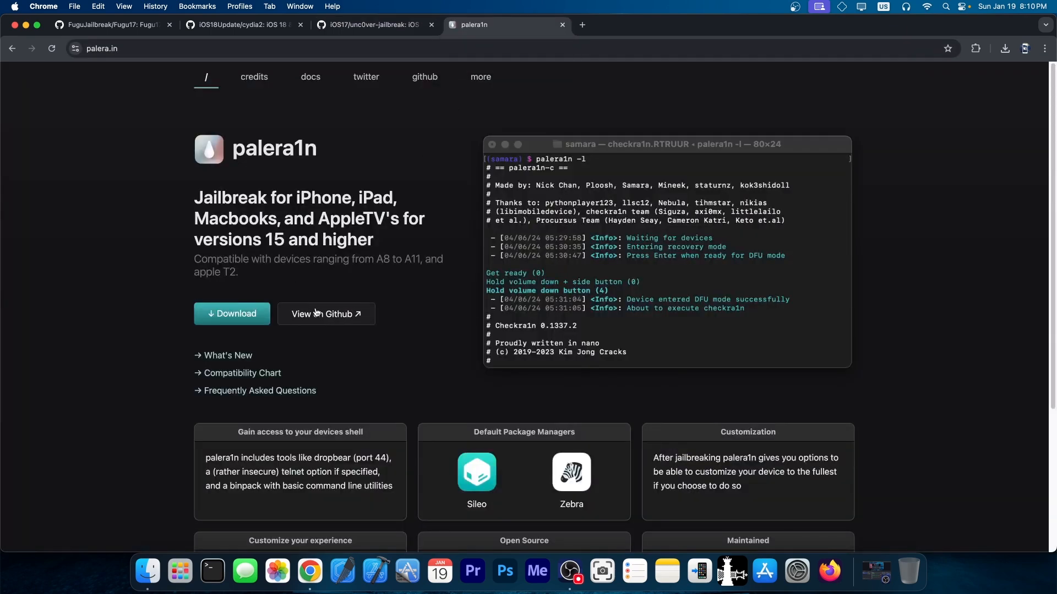
Open palera1n's macOS download instructions, then return to the unc0ver-jailbreak repository.
click(232, 314)
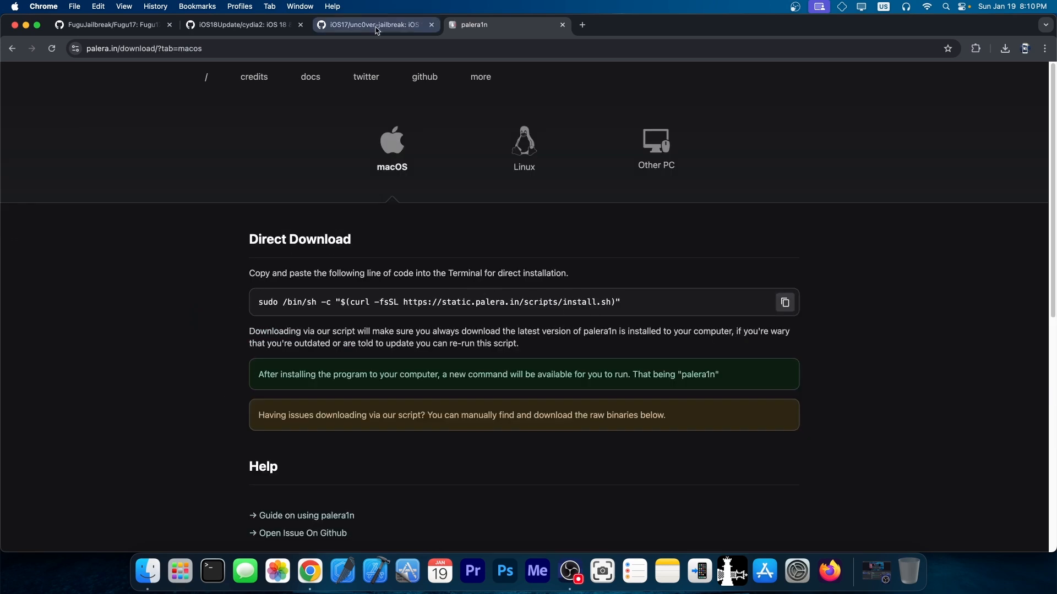
click(375, 25)
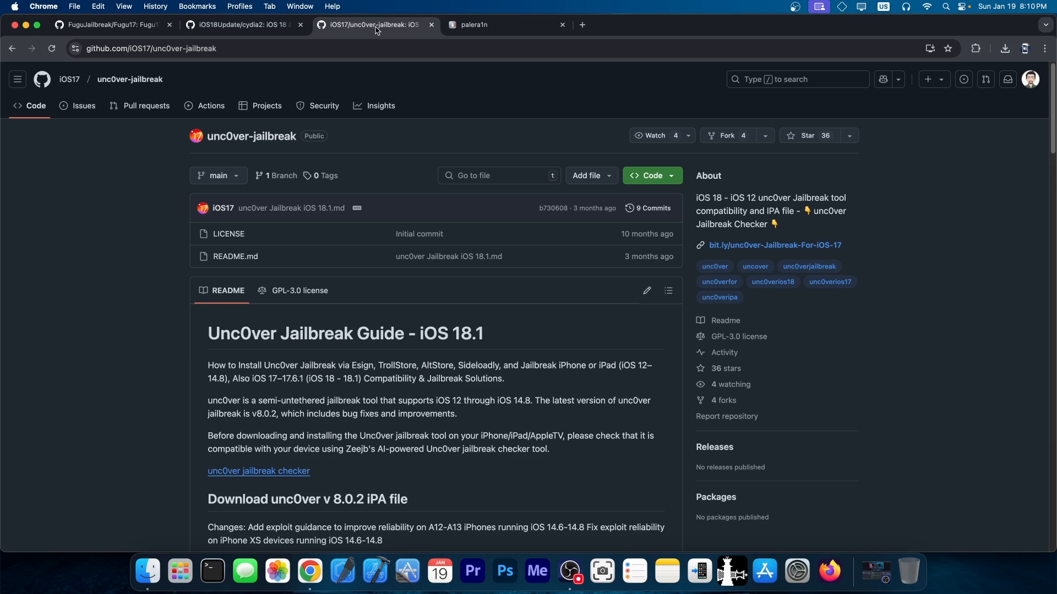
mouse_move(120, 310)
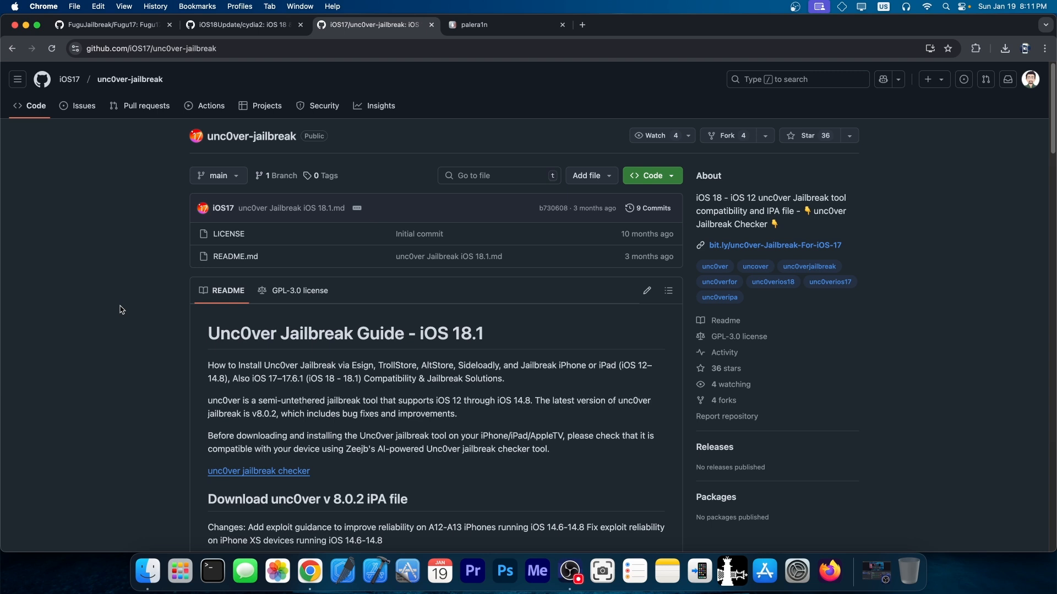
mouse_move(43, 22)
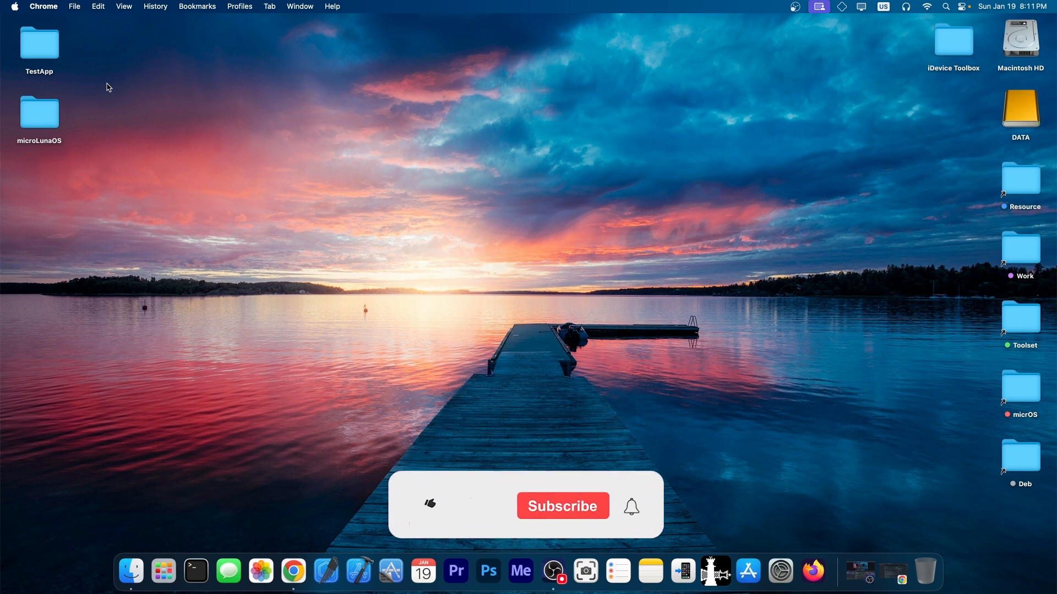
Put Chrome away to reveal the Finder desktop with its folders and dock.
click(430, 516)
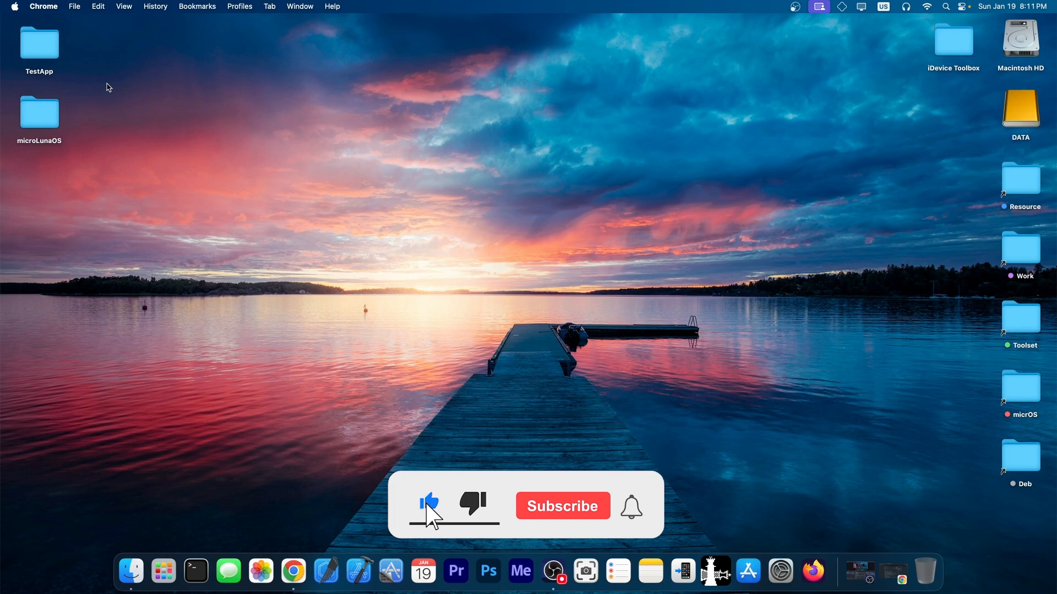
click(562, 506)
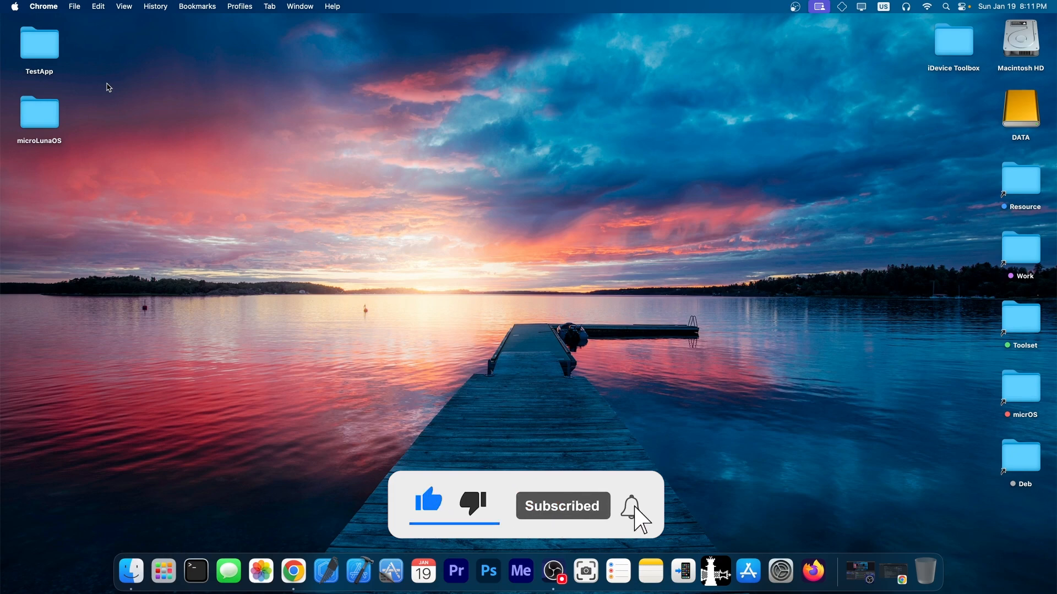